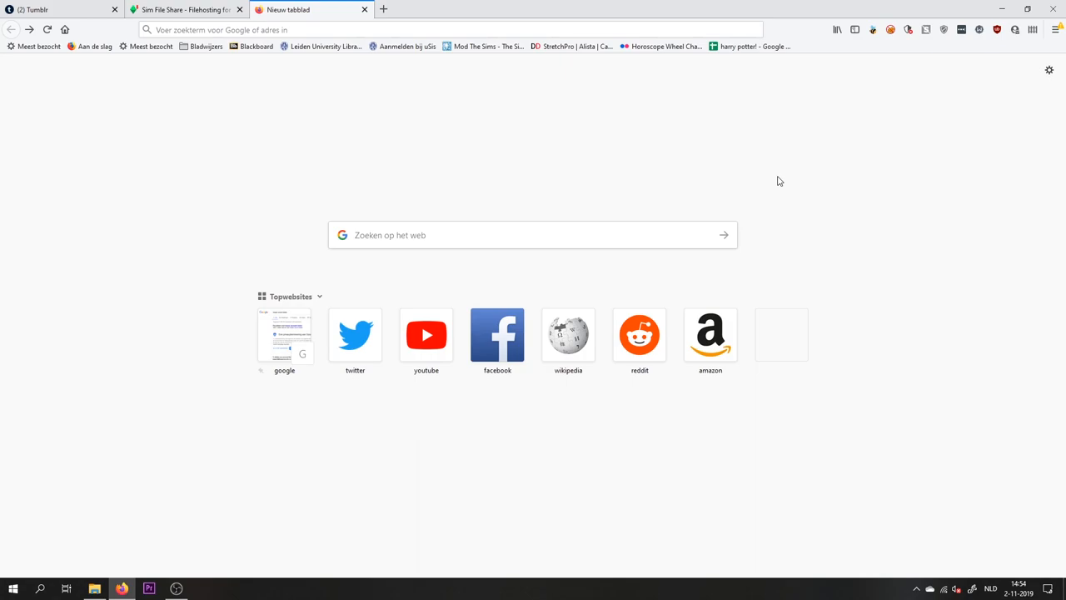
mouse_move(674, 146)
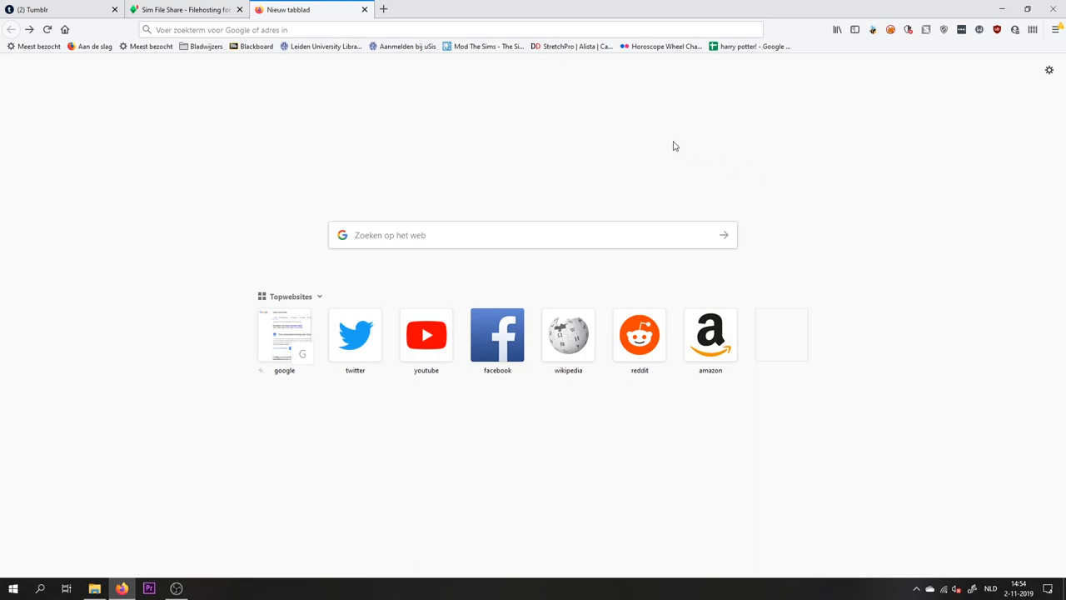
mouse_move(670, 140)
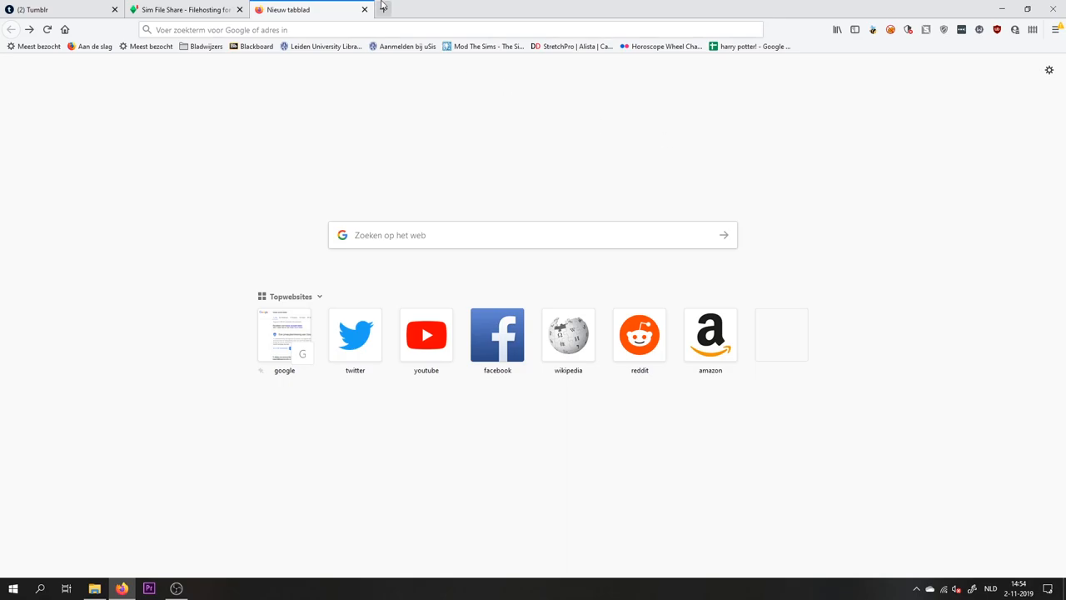
- Go to sims4studio.com and open the 'Downloading Sims 4 Studio' thread under Downloading & Installing
type("simblob.weebly.com/")
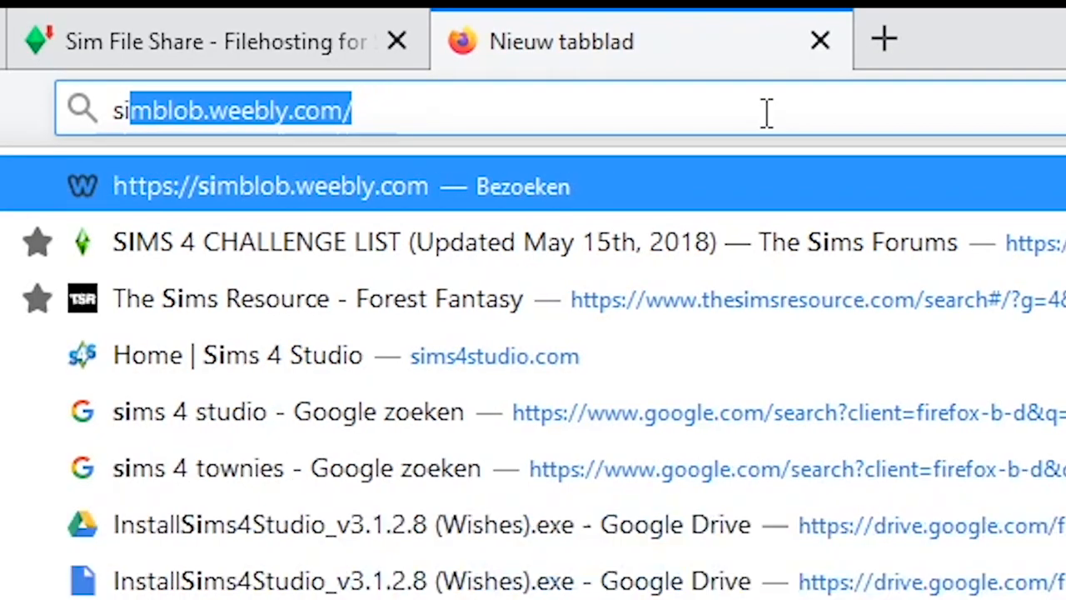
type("sims4studio.com")
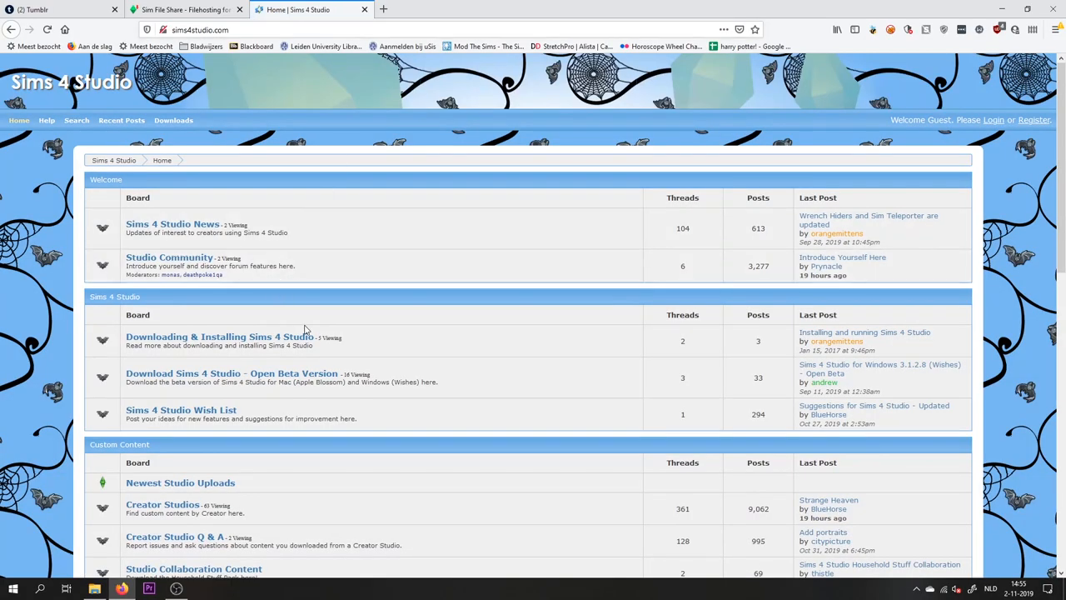
mouse_move(309, 344)
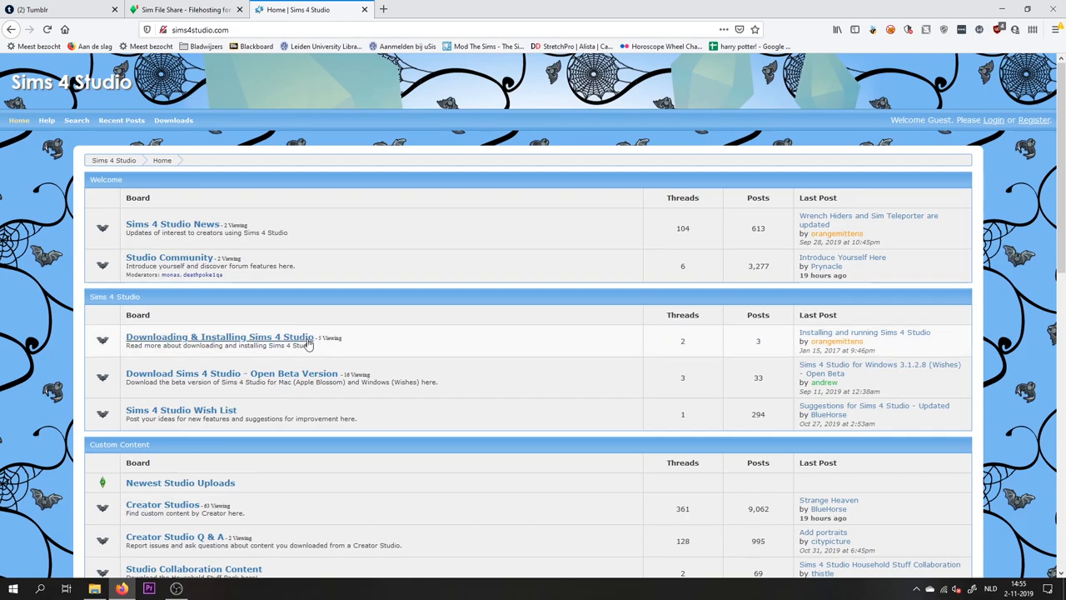
left_click(219, 336)
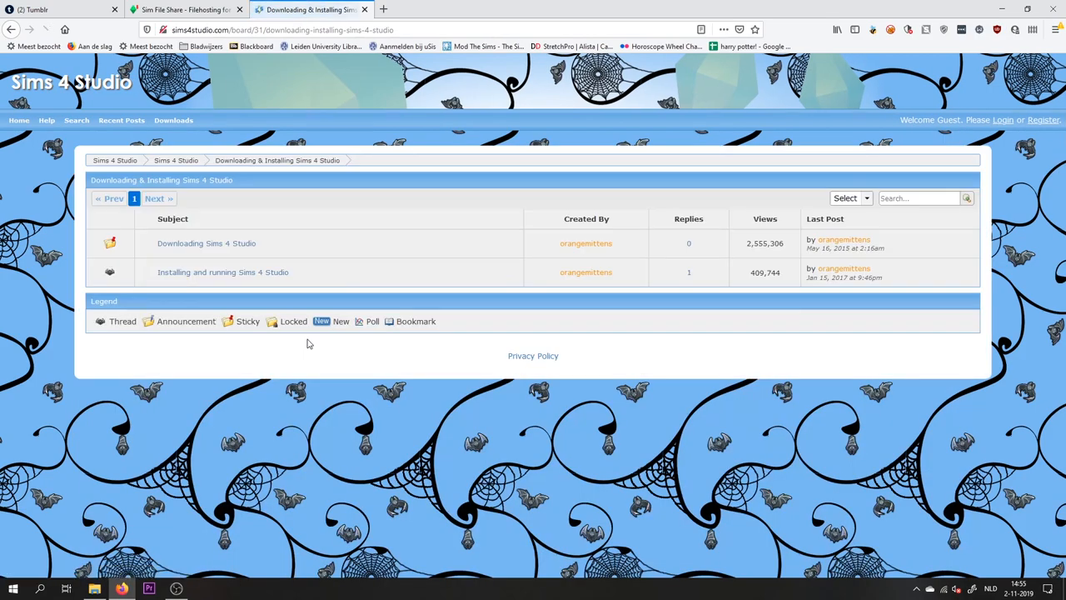
left_click(206, 242)
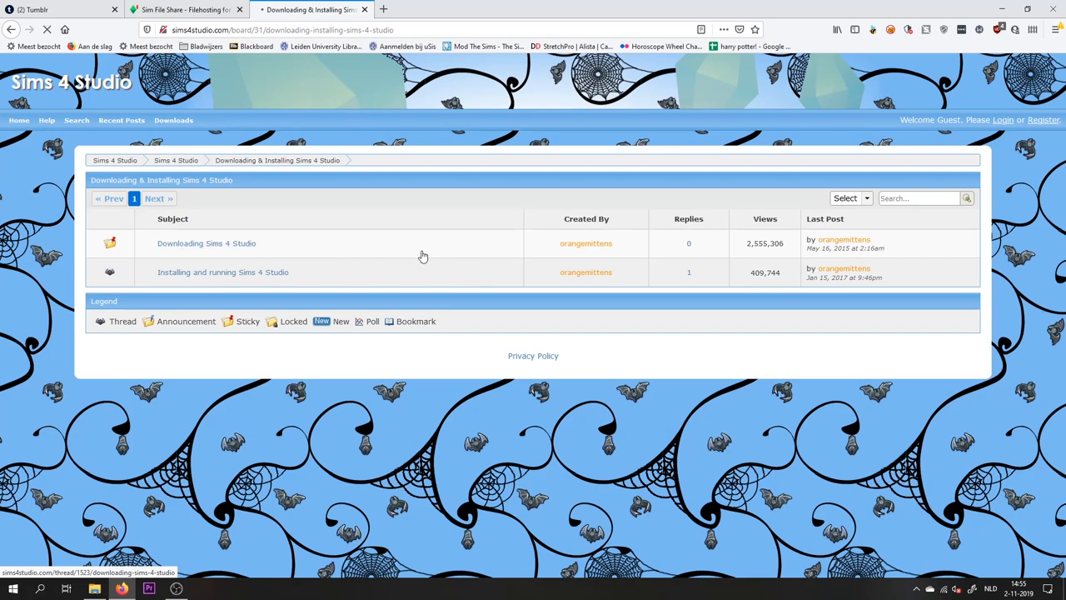
left_click(206, 242)
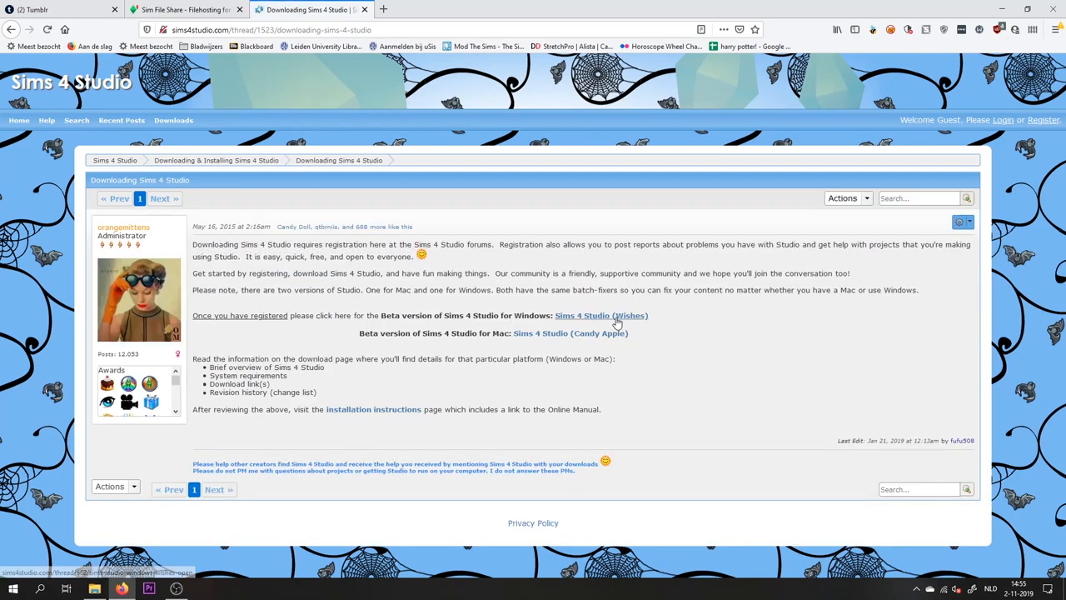
mouse_move(533, 319)
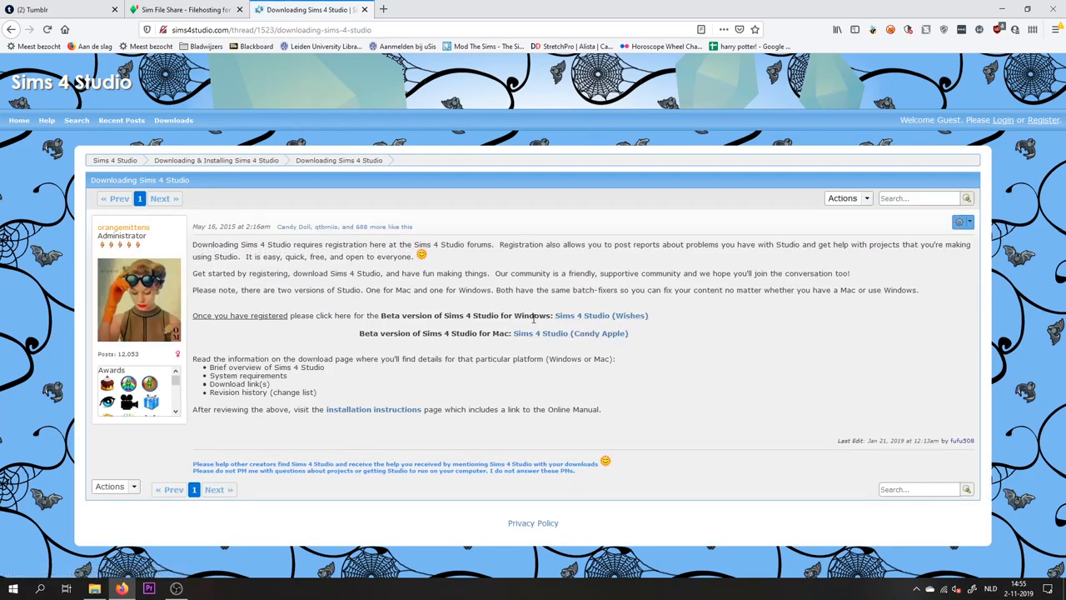
mouse_move(489, 333)
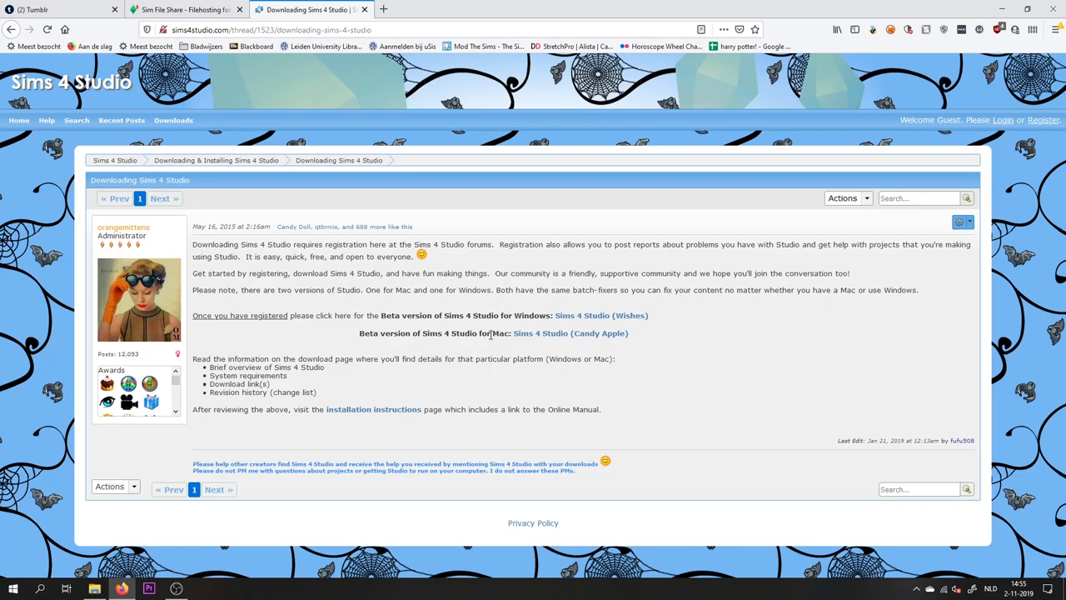
mouse_move(593, 319)
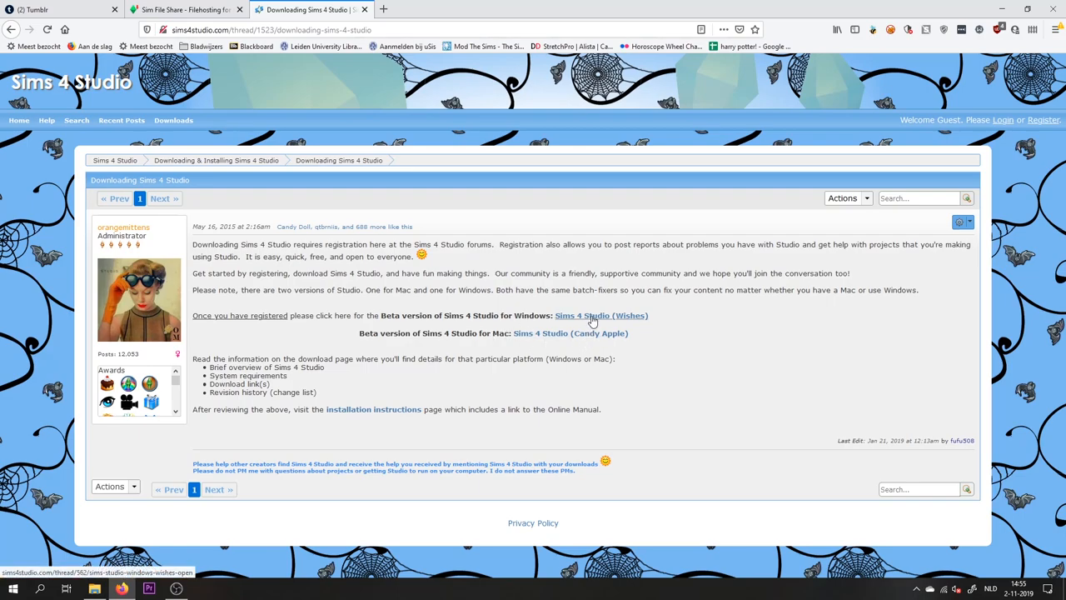
- Follow 'Sims 4 Studio (Wishes)' to the InstallSims4Studio_v3.1.2.8 (Wishes).exe Google Drive page
left_click(591, 315)
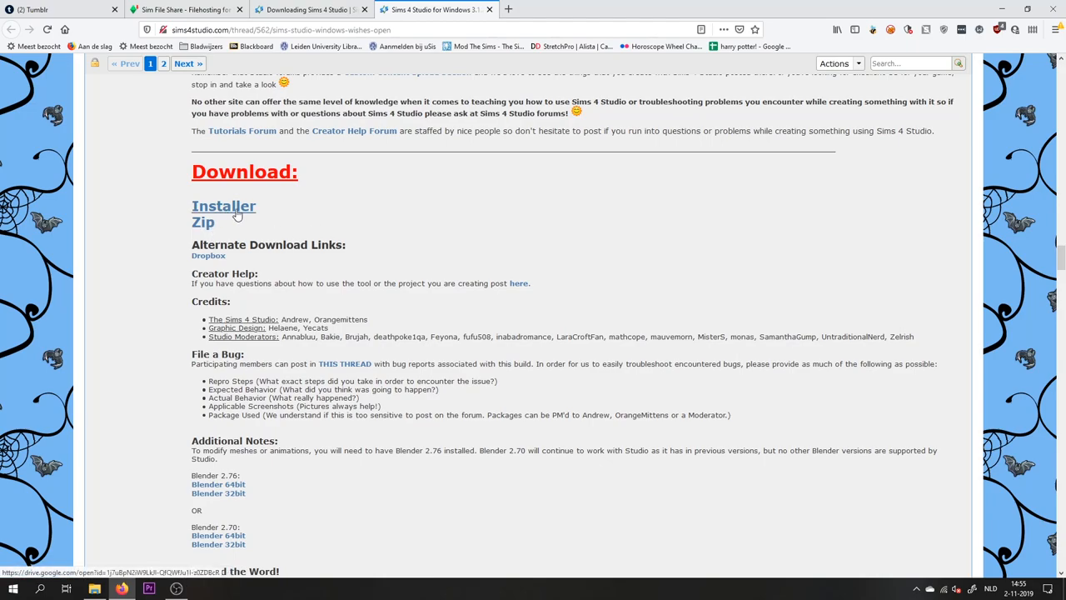
left_click(223, 206)
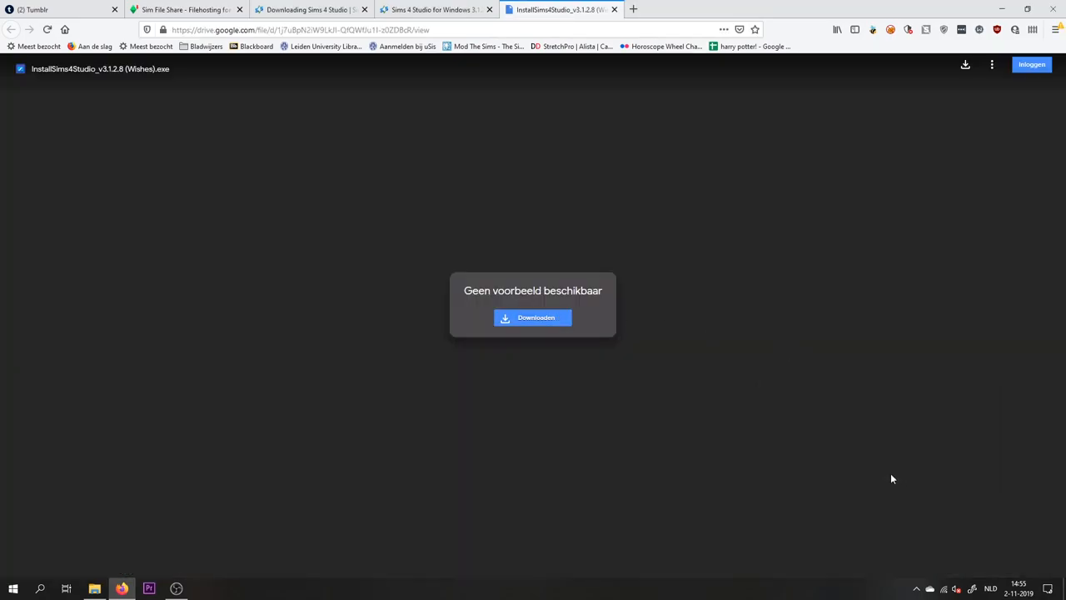
- Download the Sims 4 Studio installer and save it to the Programma setups folder
left_click(532, 317)
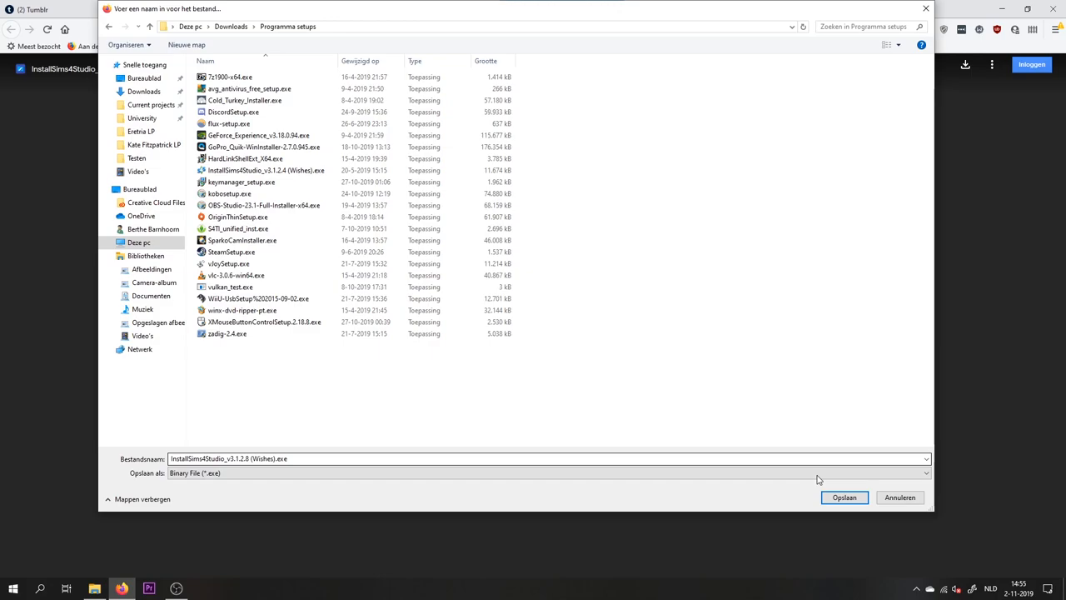
left_click(844, 497)
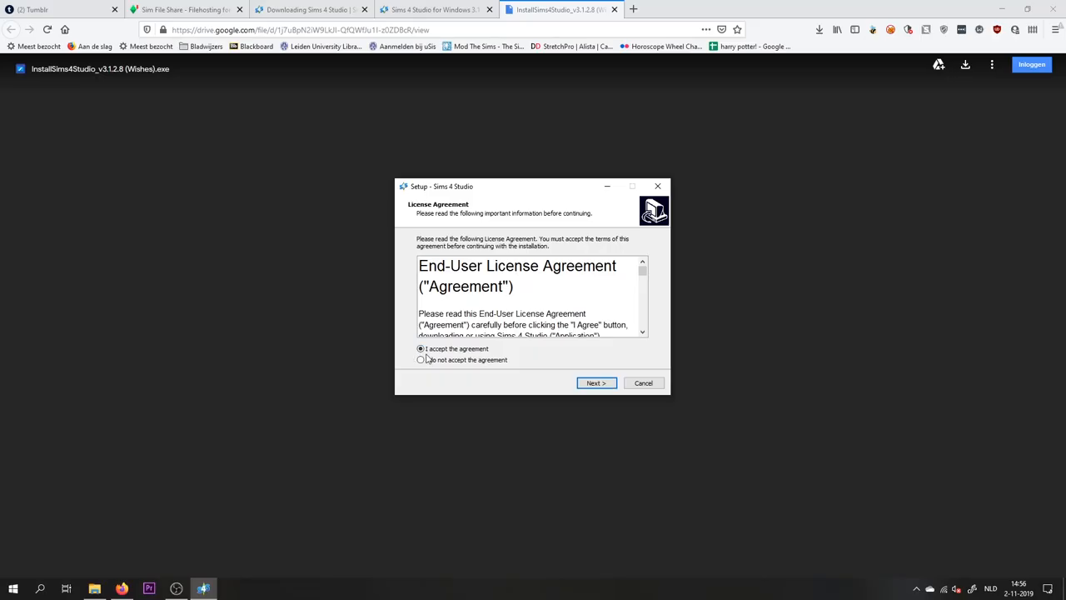
mouse_move(585, 355)
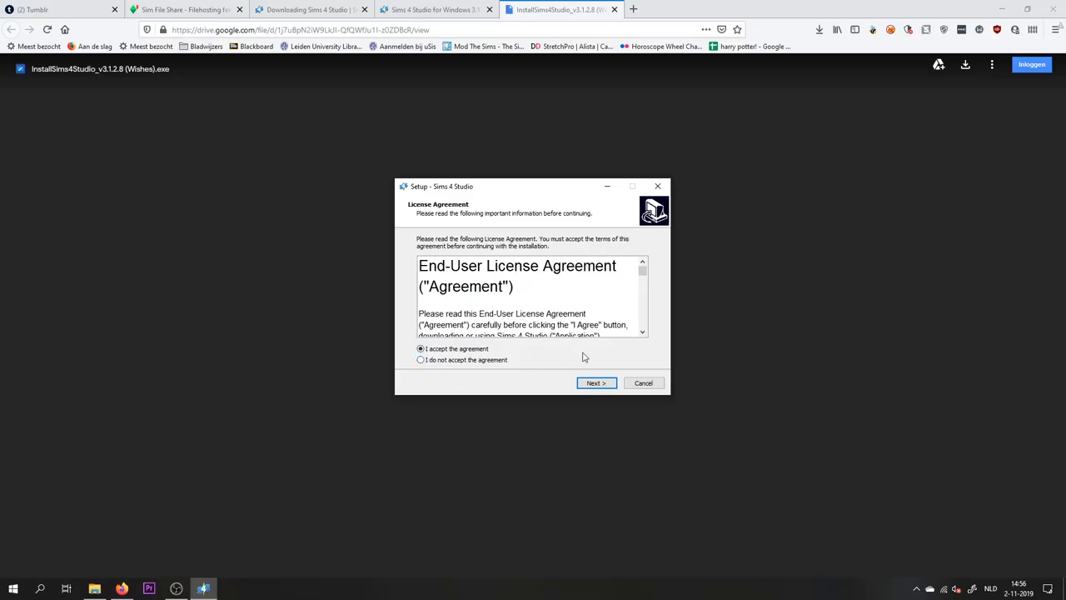
mouse_move(645, 388)
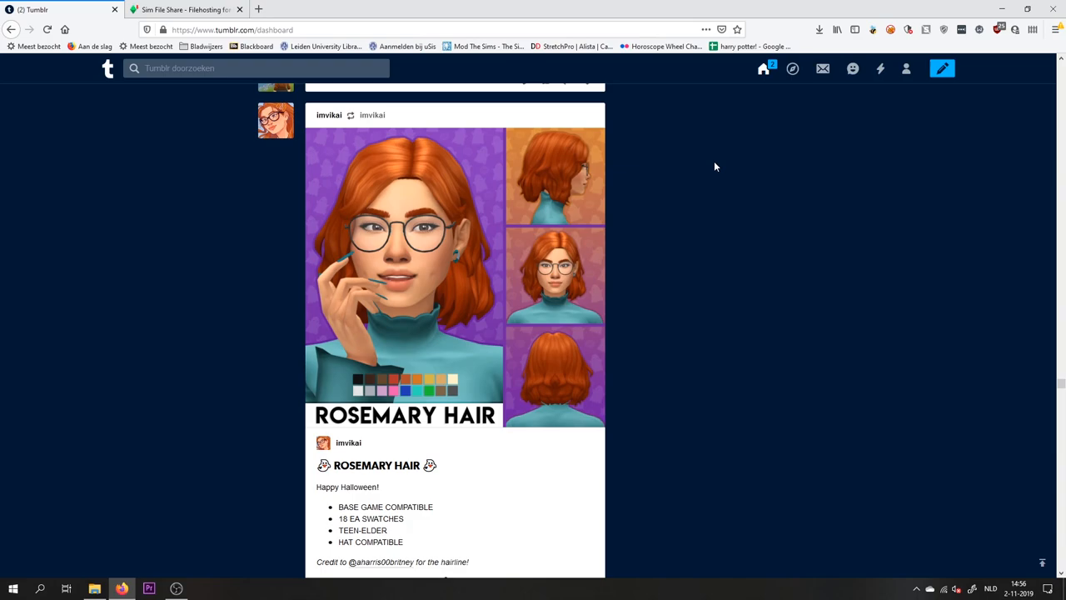
mouse_move(711, 163)
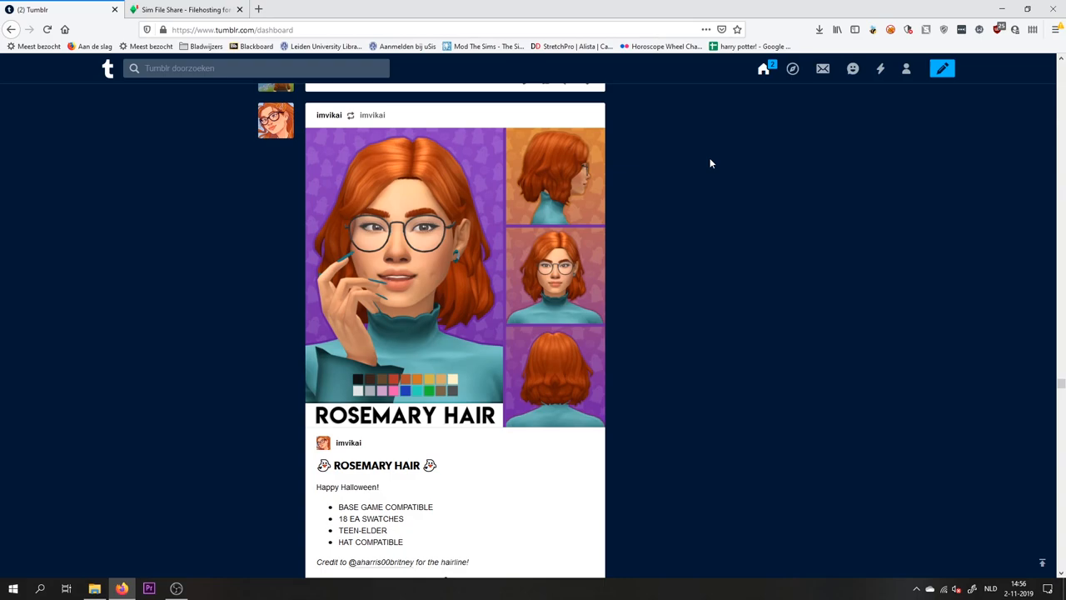
mouse_move(697, 169)
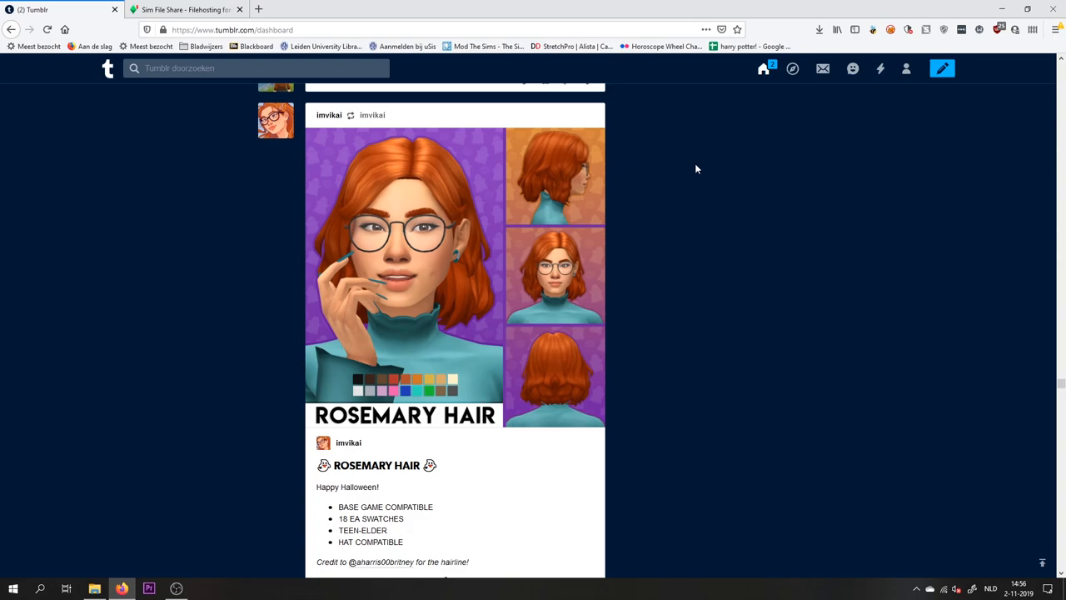
mouse_move(444, 173)
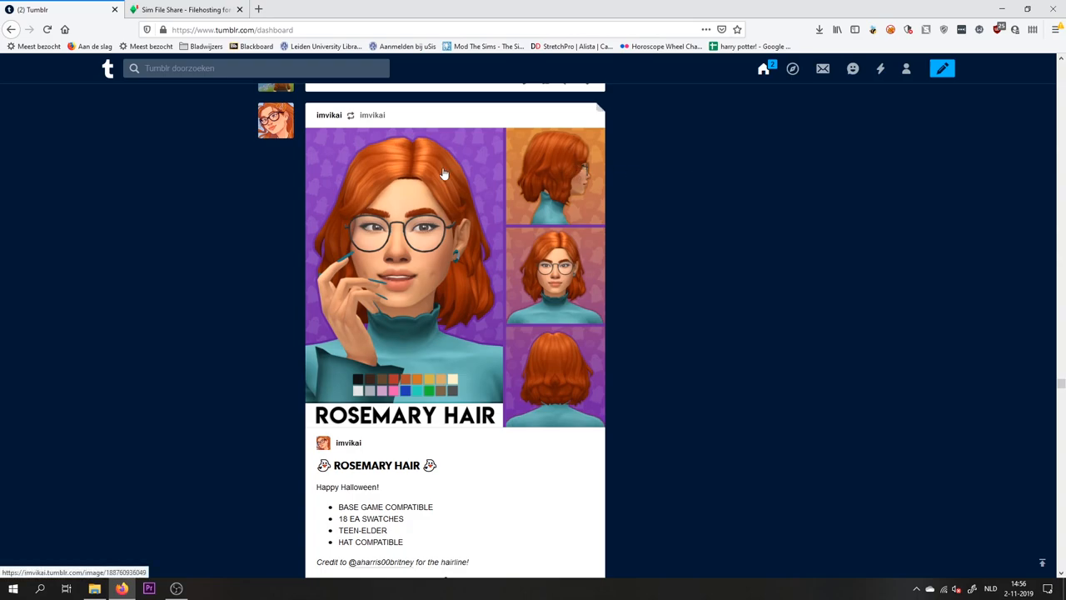
- Follow imvikai's Rosemary Hair post link through to its Sim File Share download
left_click(503, 135)
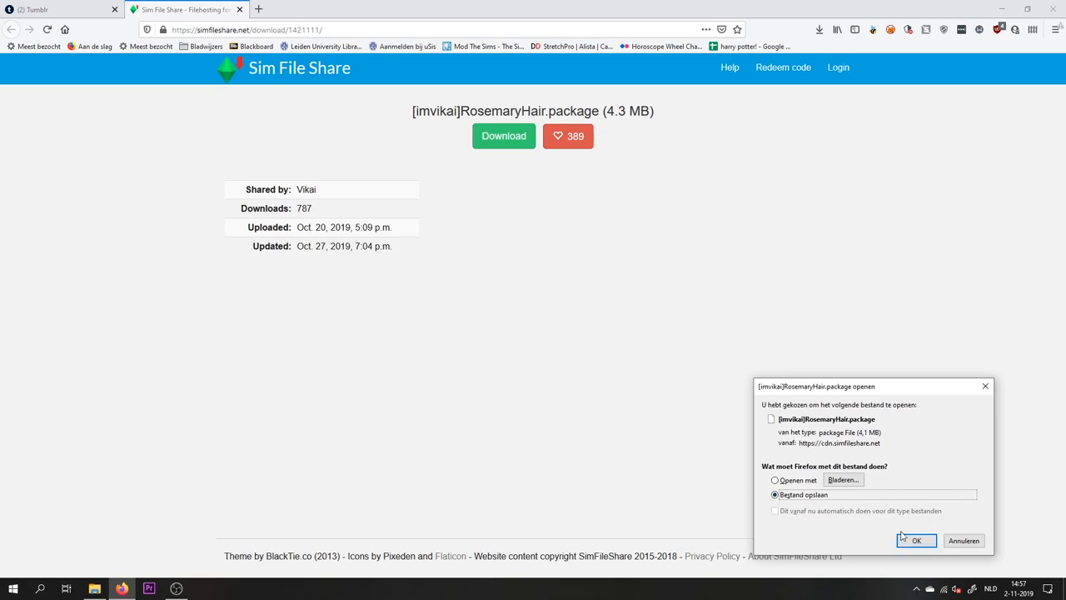
- Save [imvikai]RosemaryHair.package, browsing Documents > Electronic Arts > The Sims 4 > Mods to Testen
left_click(911, 541)
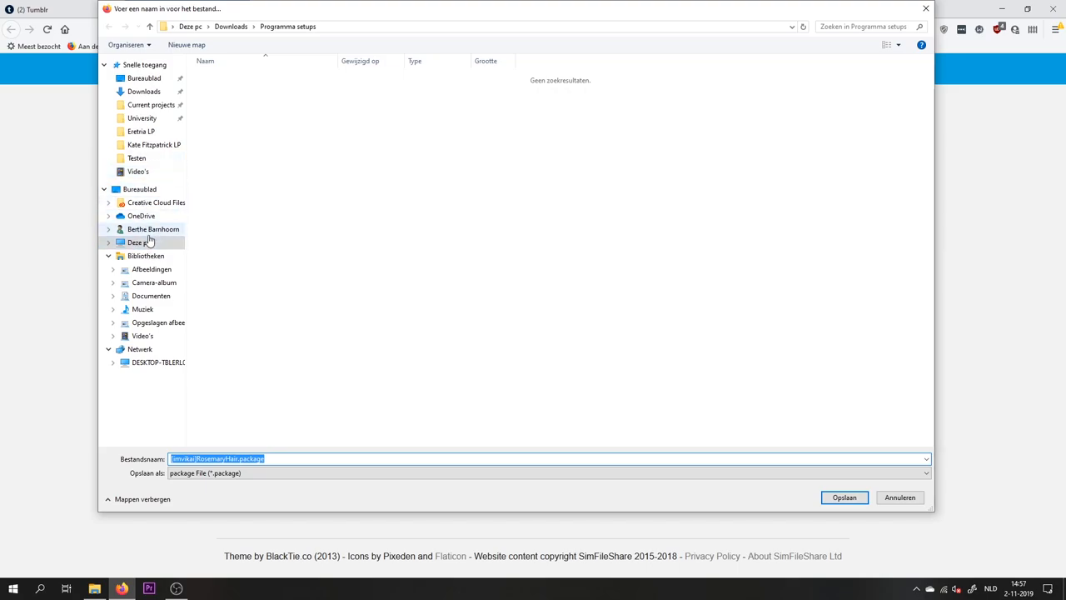
left_click(151, 296)
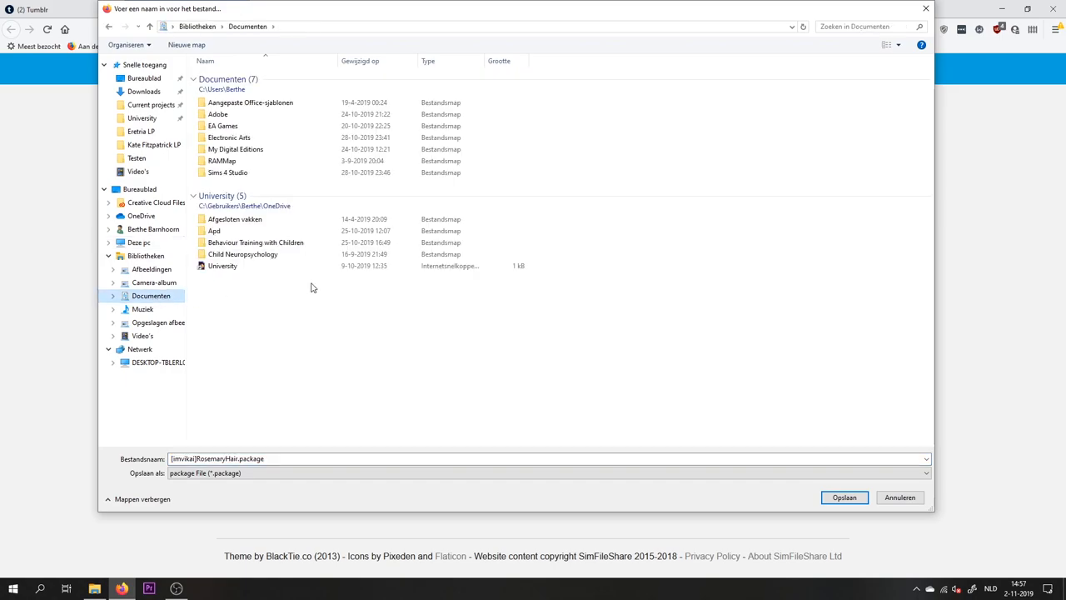
double_click(229, 137)
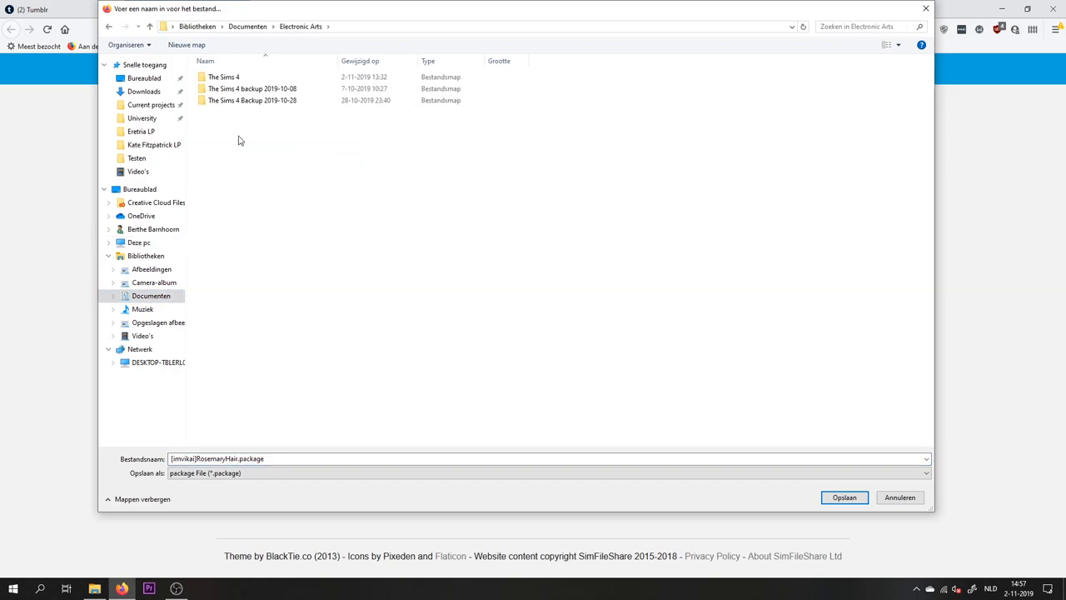
double_click(224, 77)
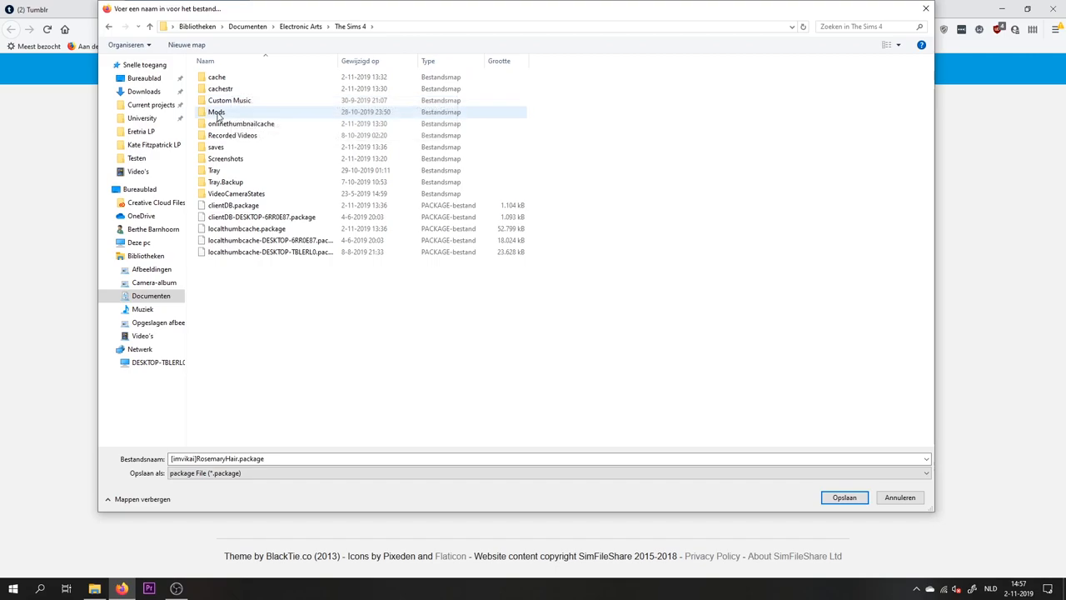
double_click(219, 111)
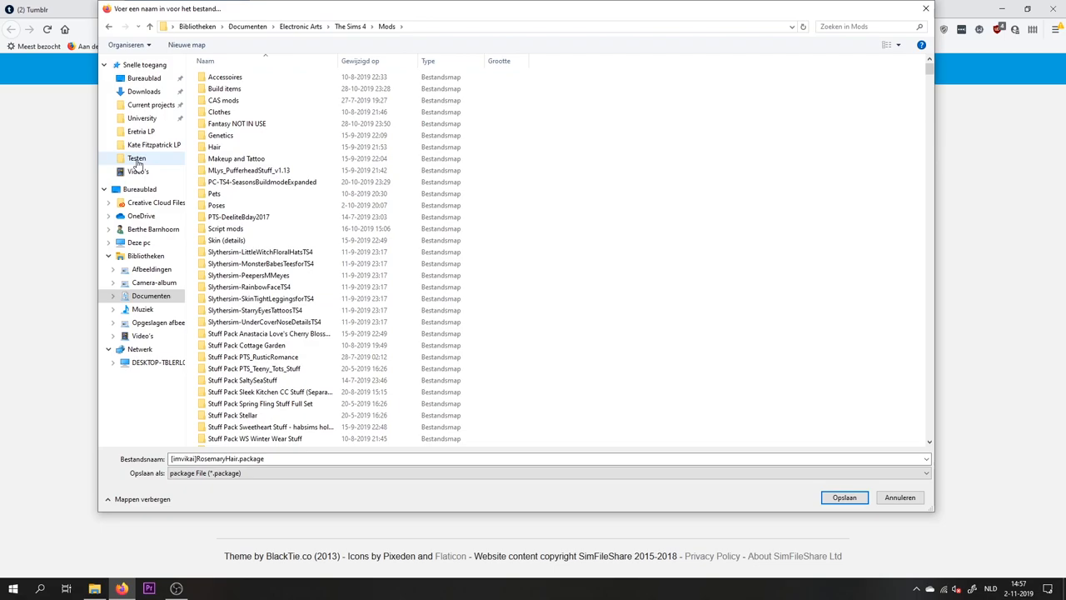
left_click(136, 158)
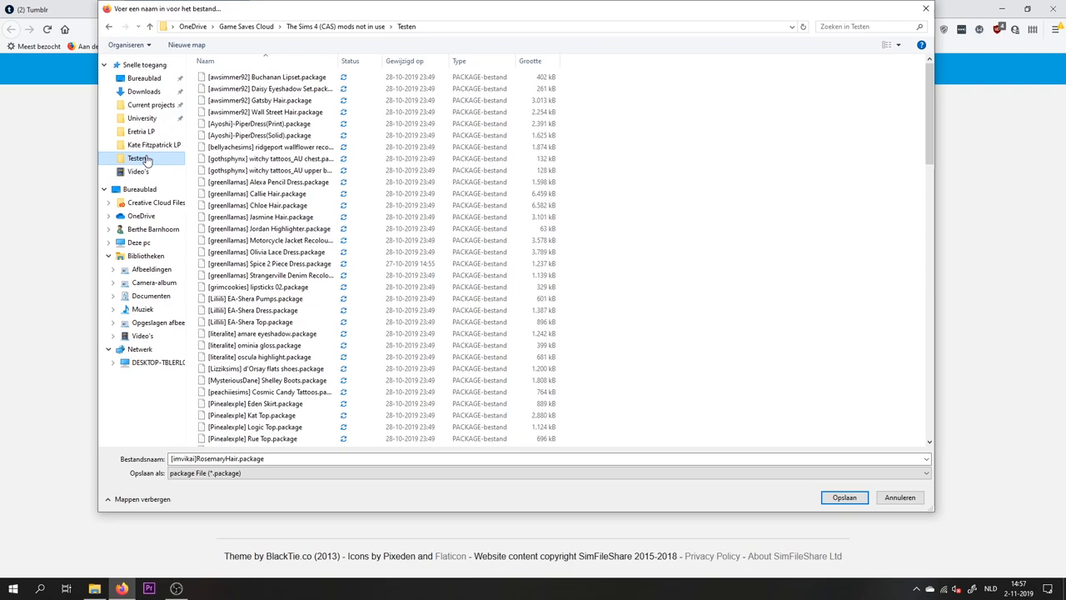
mouse_move(135, 163)
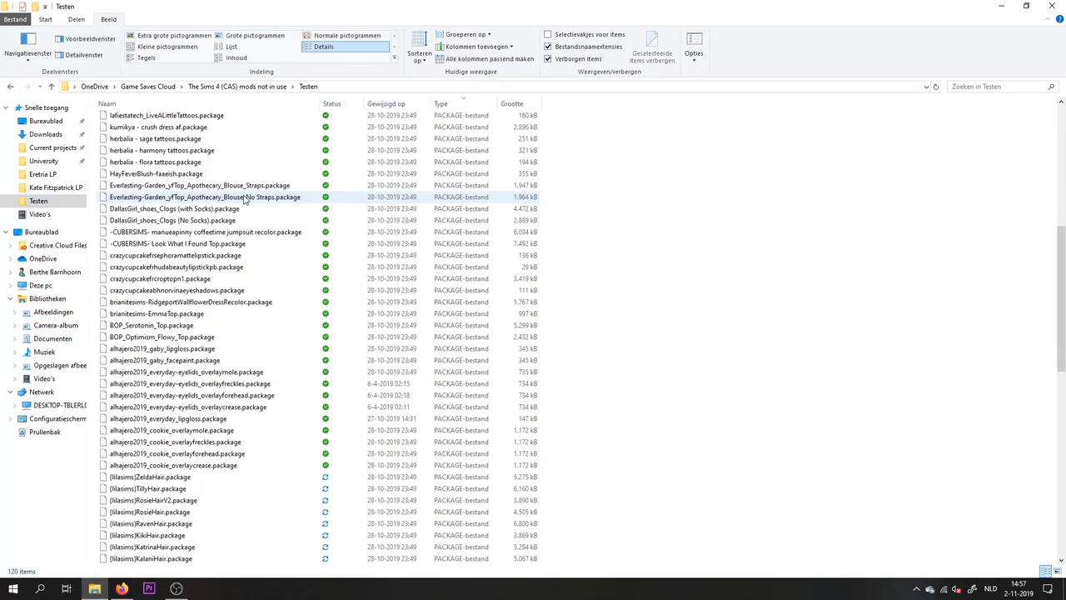
scroll("down", 3)
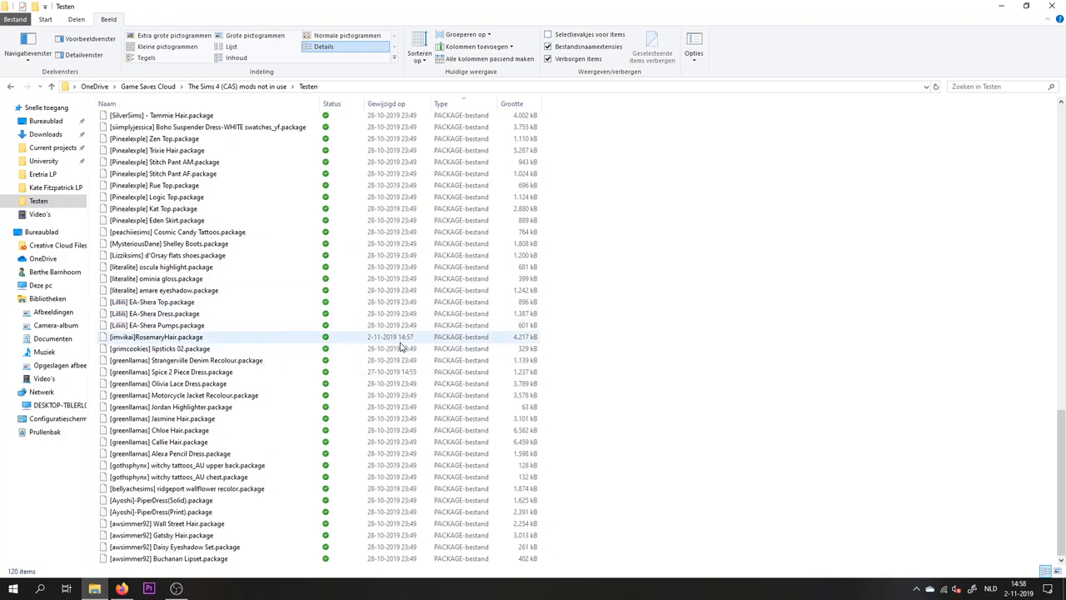
left_click(163, 348)
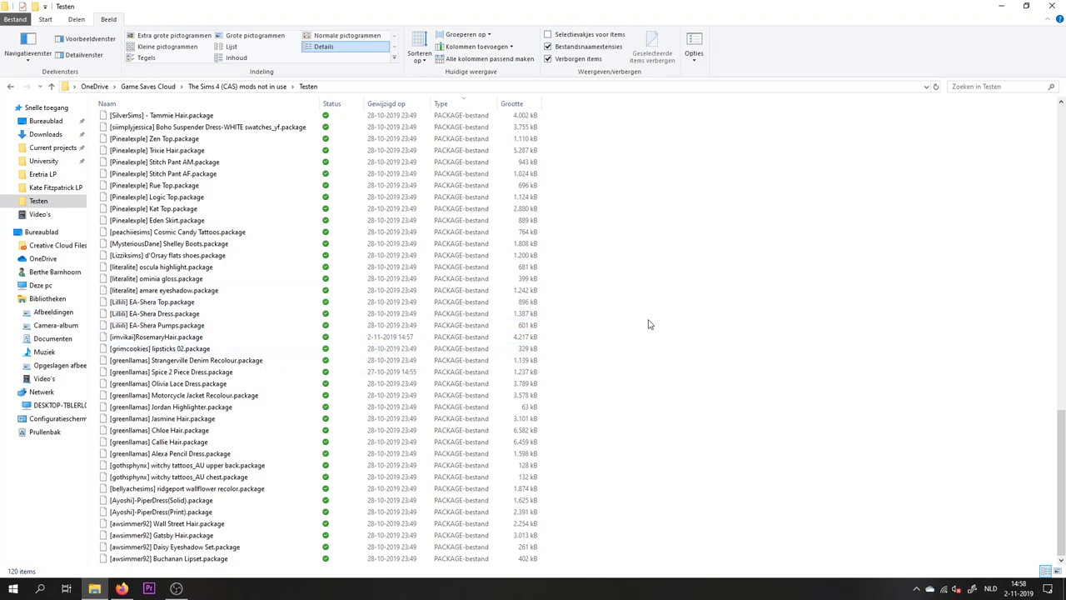
left_click(12, 587)
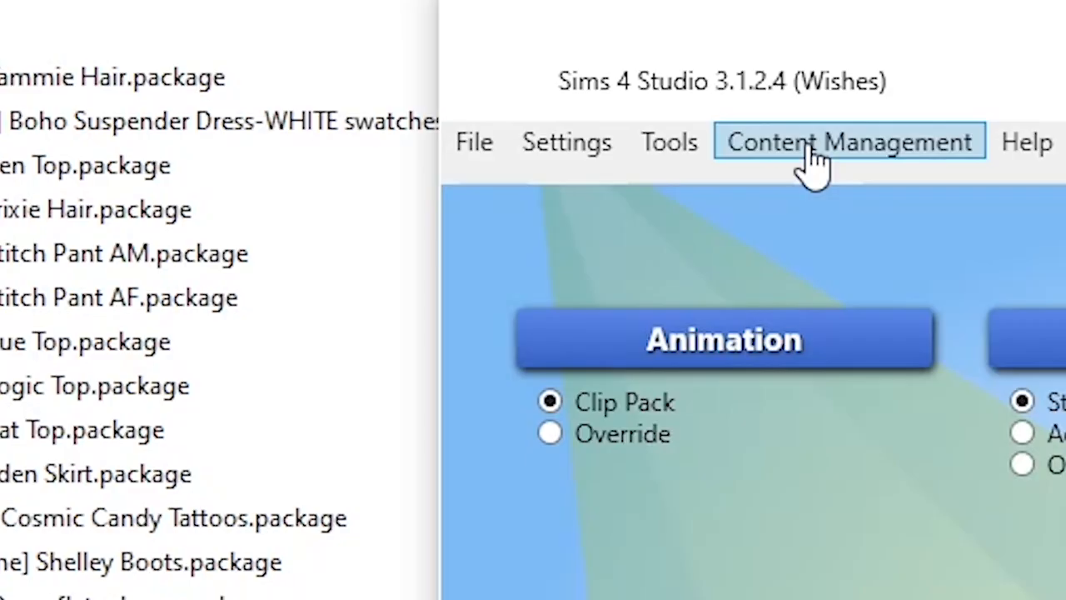
- Run the CAS 'Disallow CC for random' batch fix with Testen as the Mods folder
left_click(847, 141)
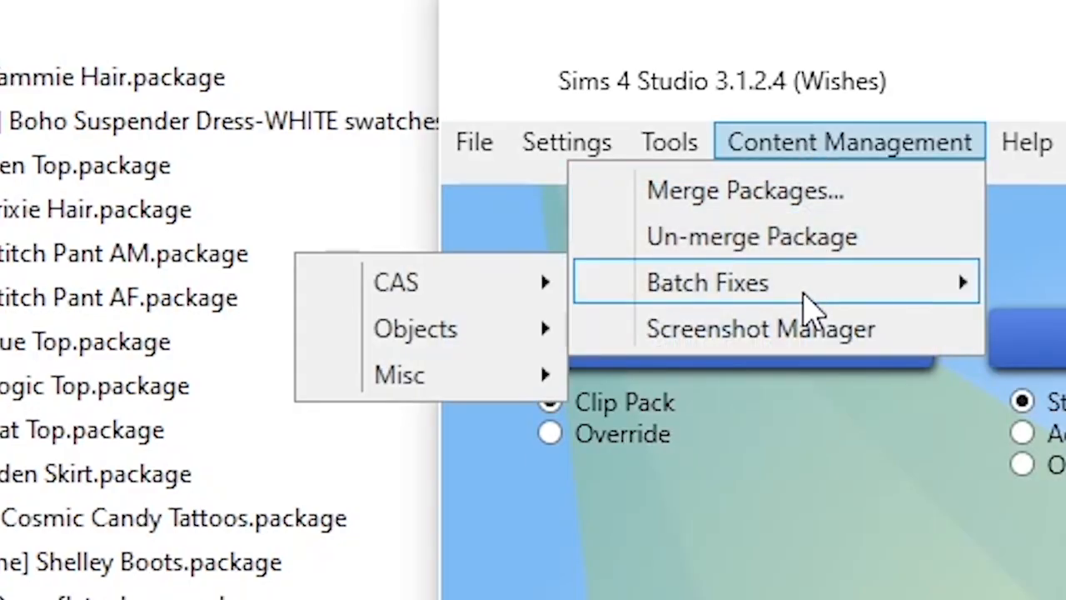
mouse_move(396, 281)
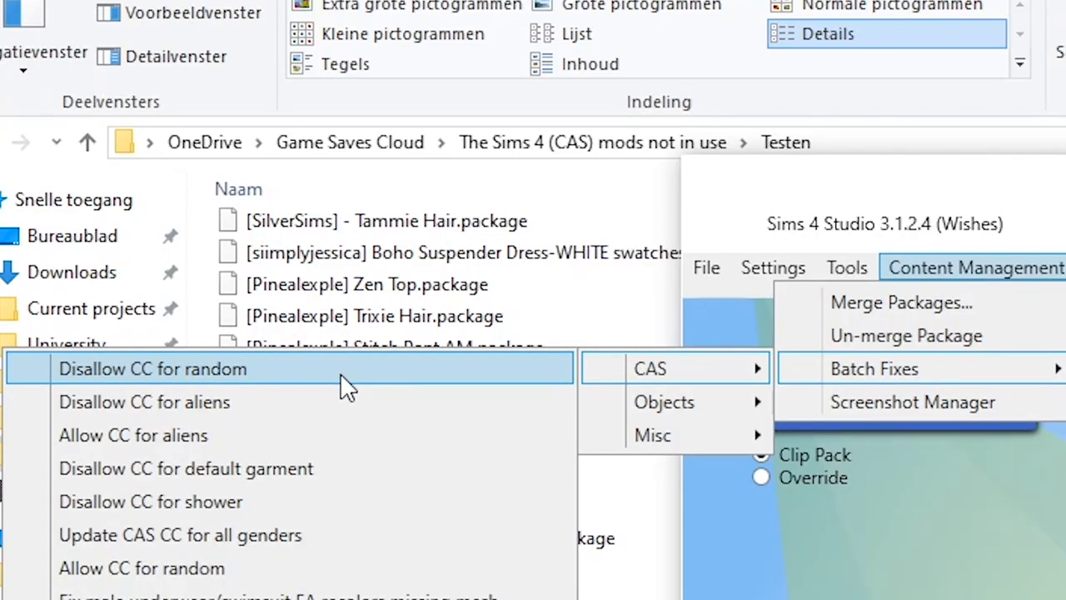
left_click(152, 369)
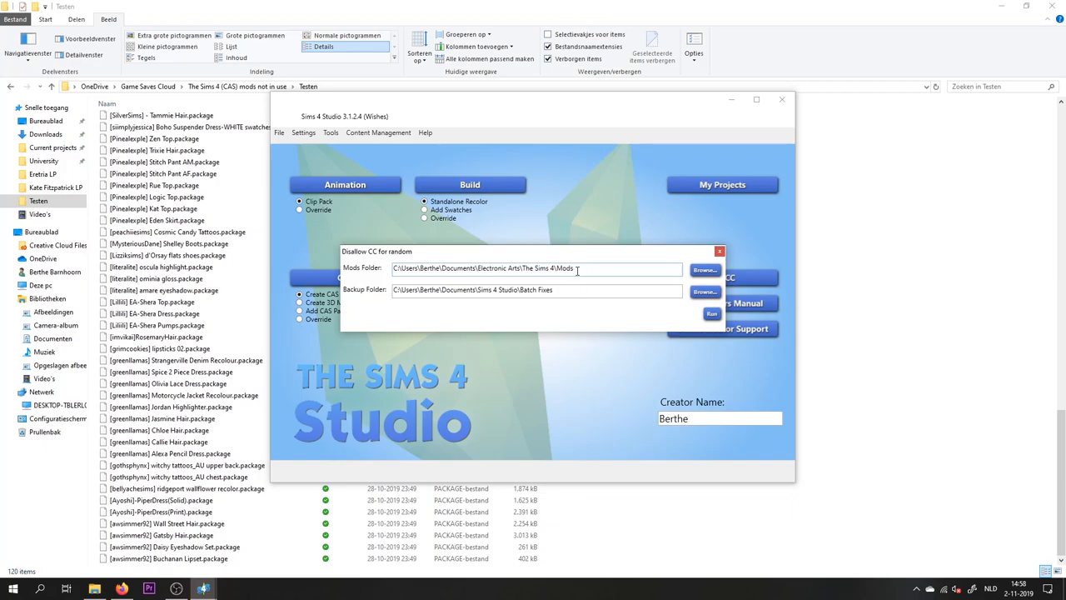
left_click(703, 269)
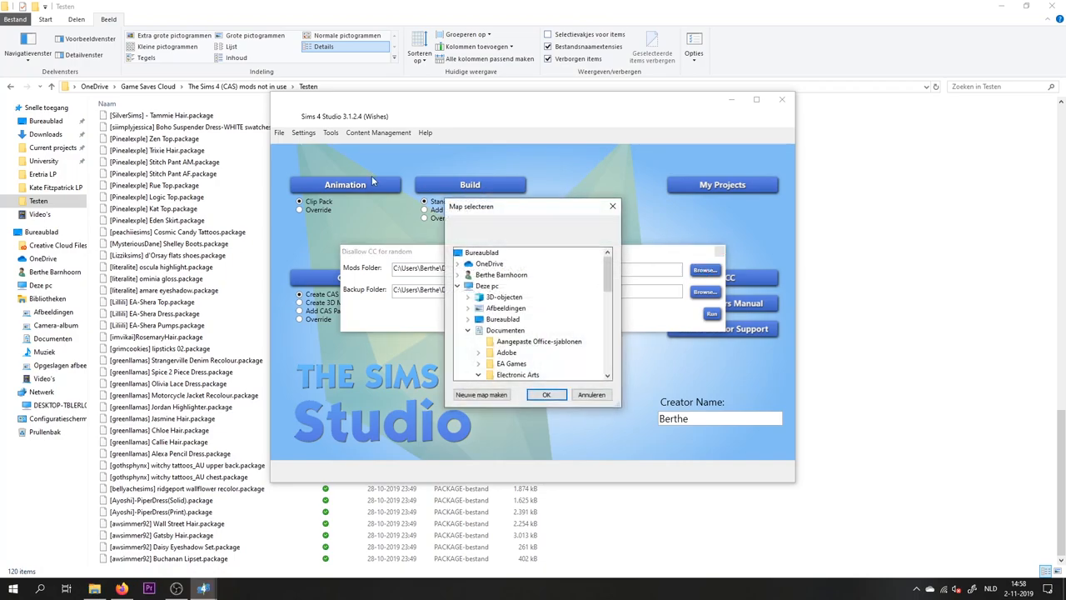
mouse_move(460, 263)
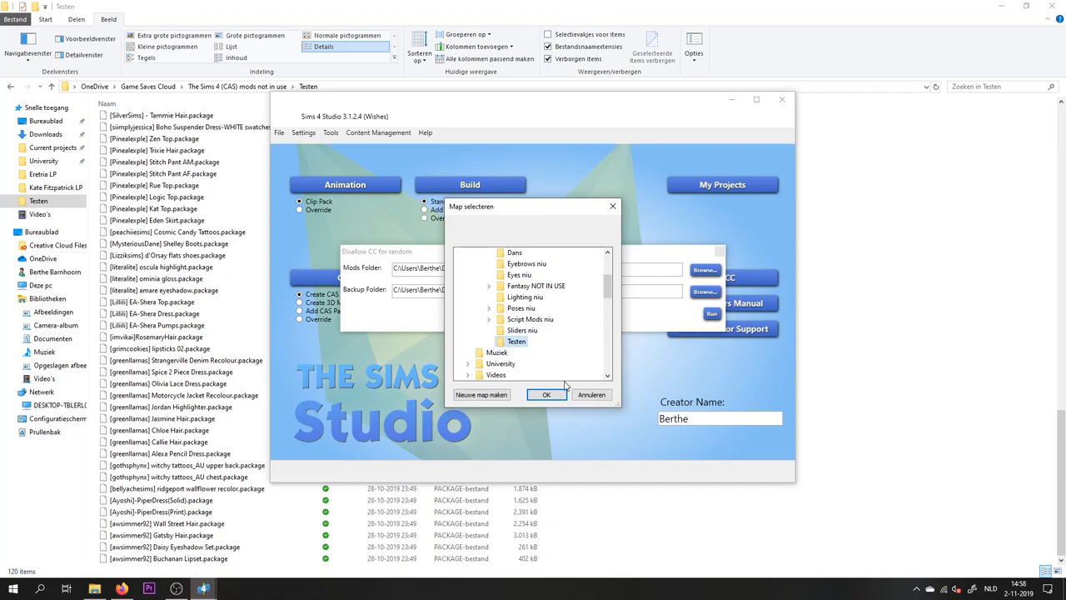
left_click(547, 394)
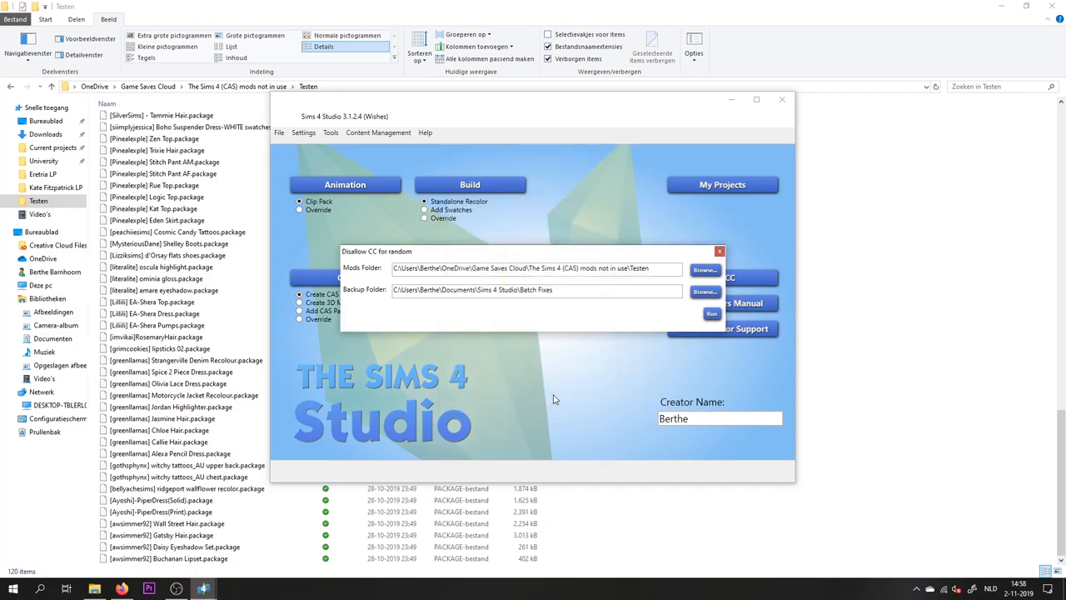
mouse_move(348, 298)
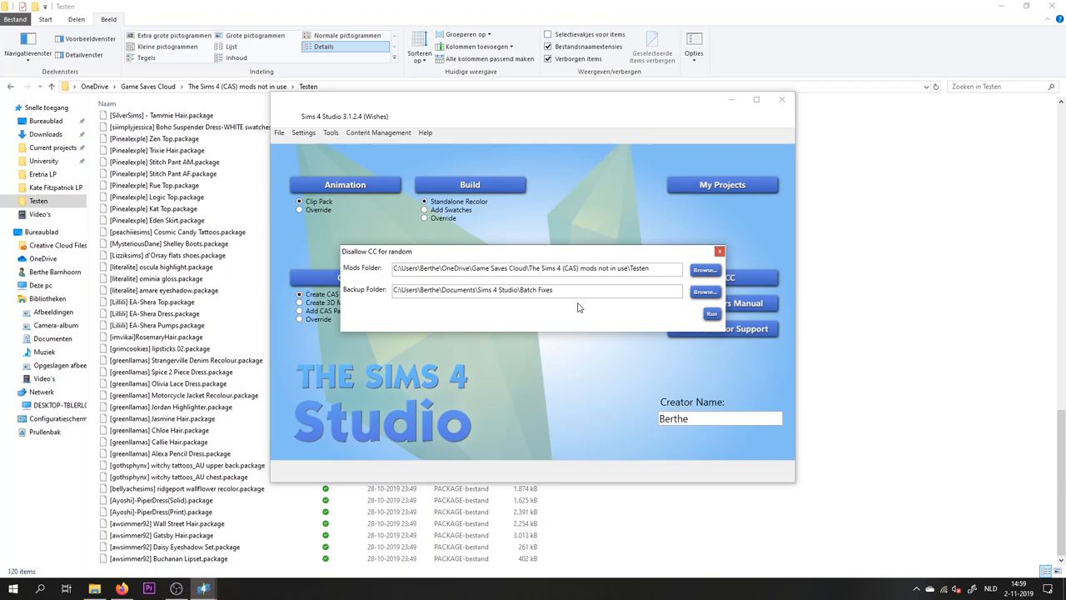
mouse_move(605, 306)
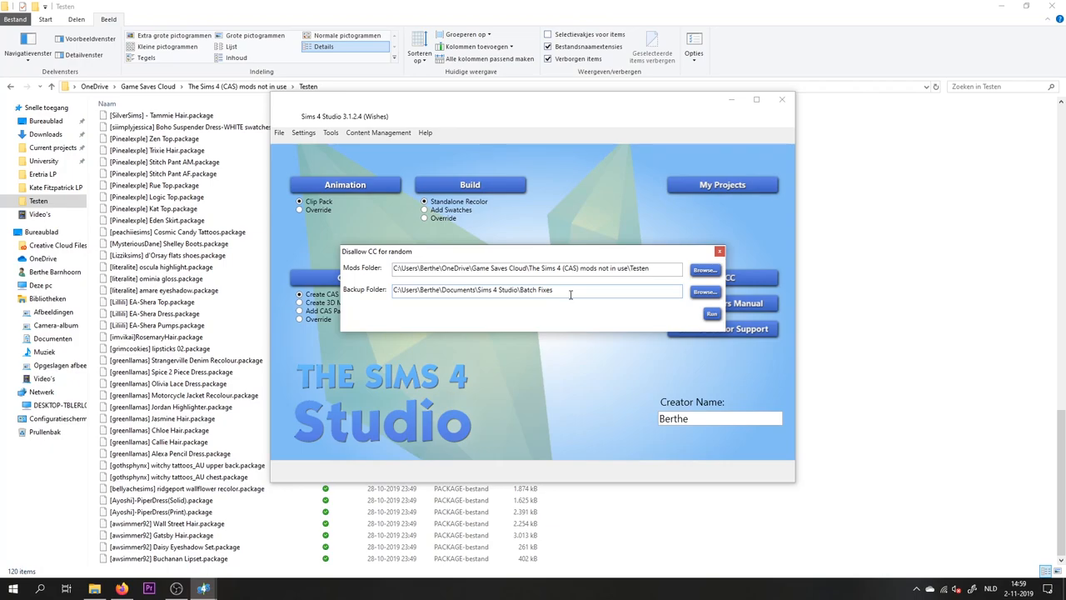
triple_click(538, 290)
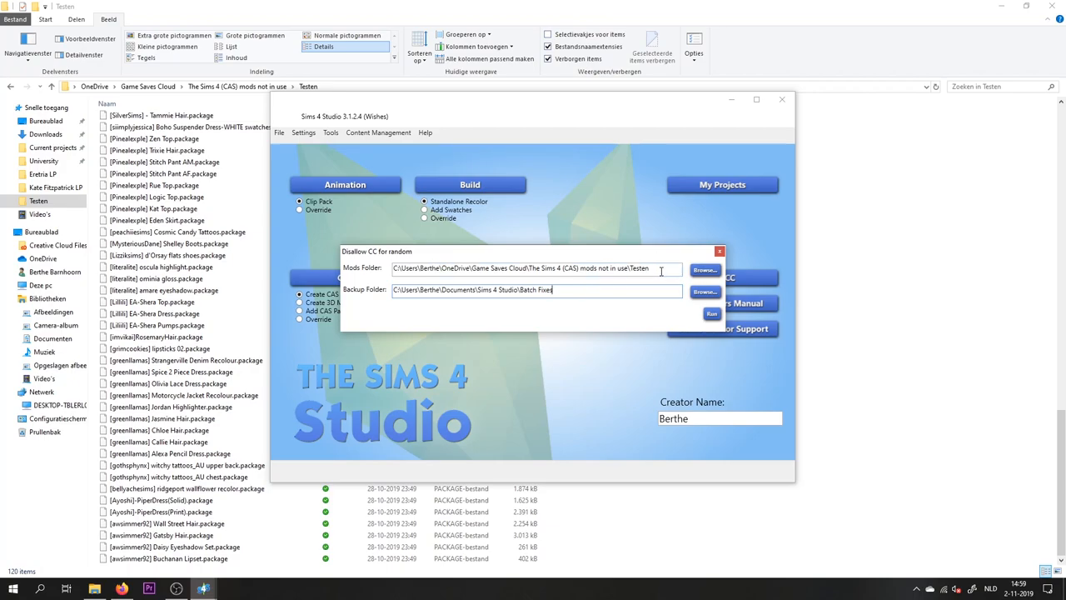
mouse_move(490, 291)
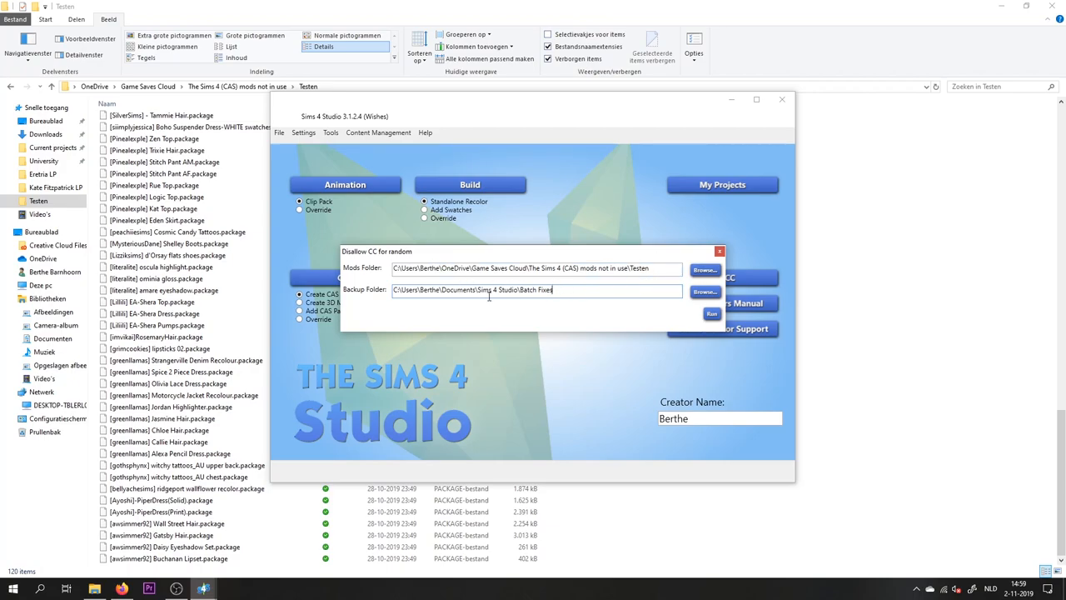
left_click(704, 312)
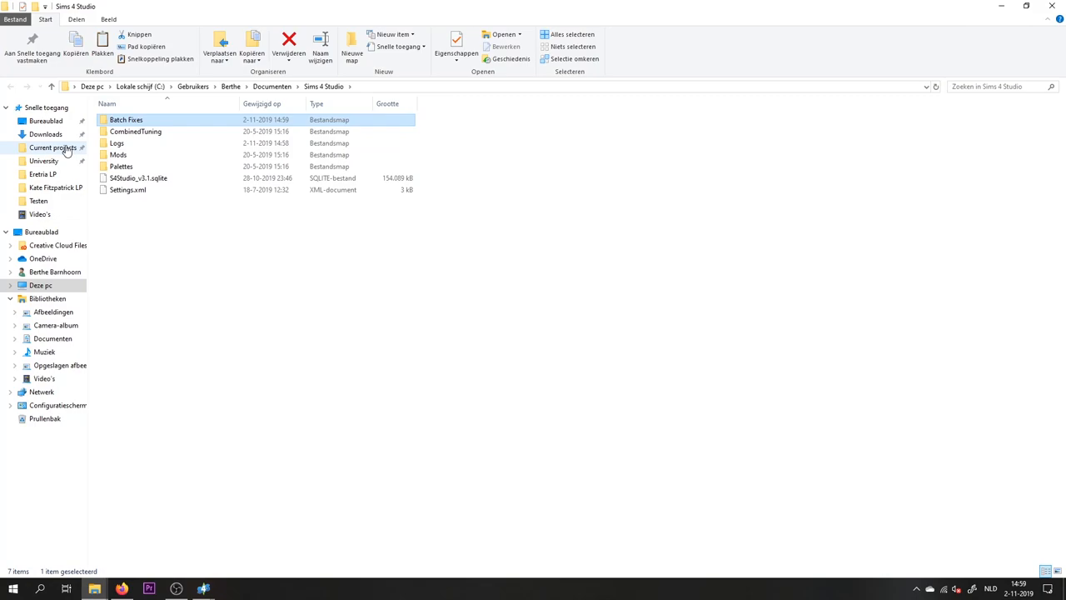
- Open Batch Fixes > 19-11-02_14-59-28 > Backup and select the original RosemaryHair package
double_click(125, 119)
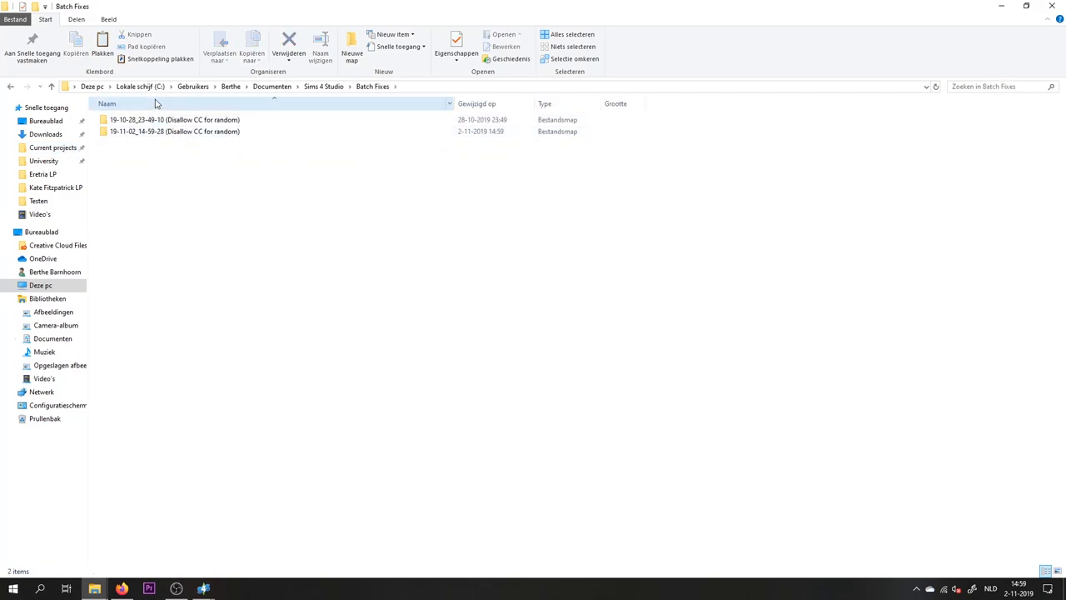
mouse_move(213, 154)
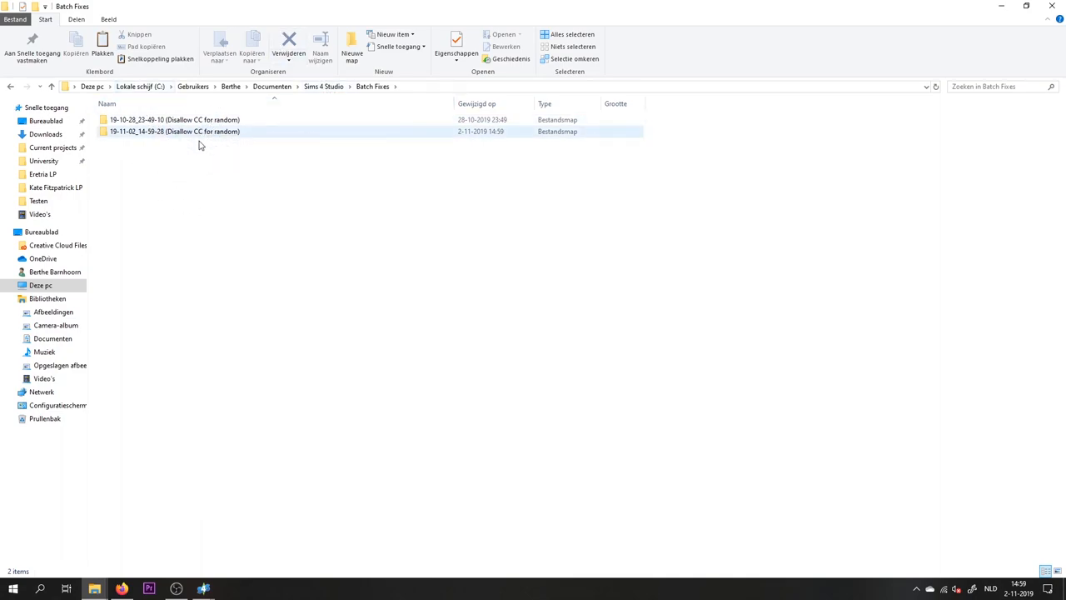
left_click(175, 119)
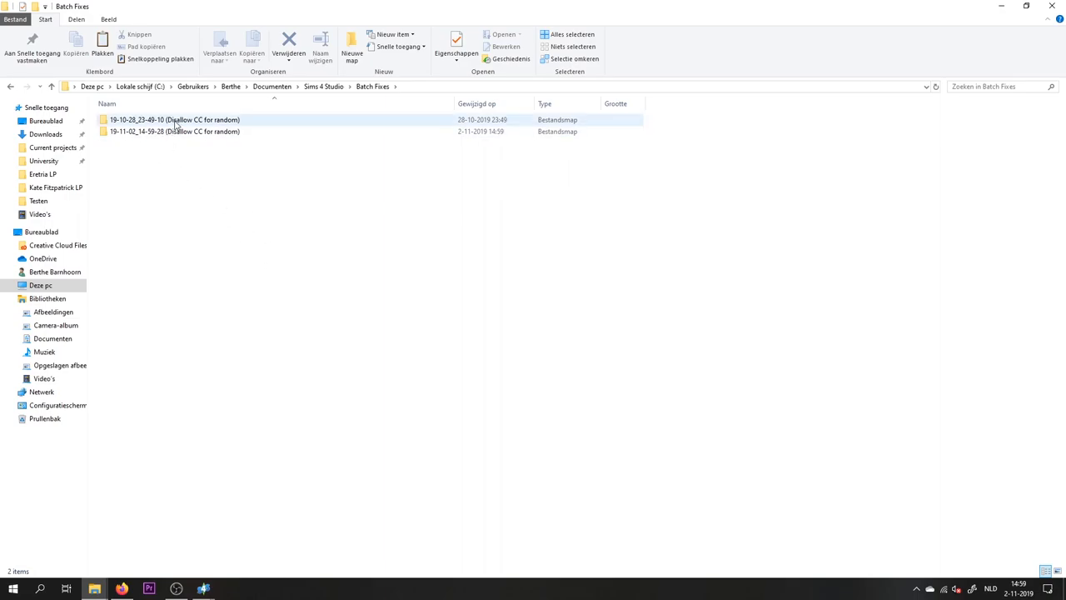
mouse_move(144, 127)
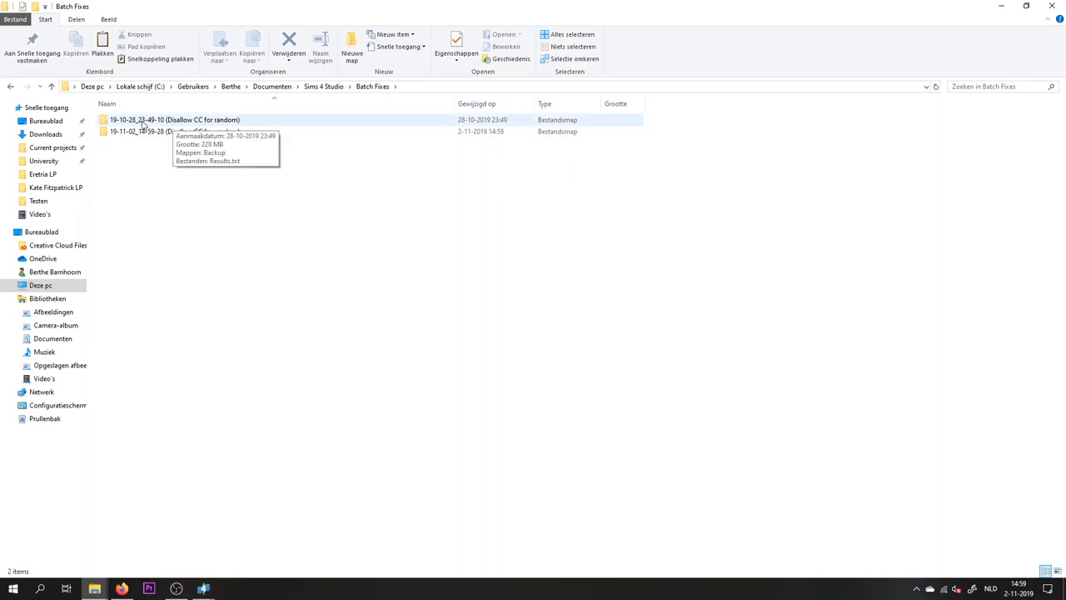
double_click(141, 131)
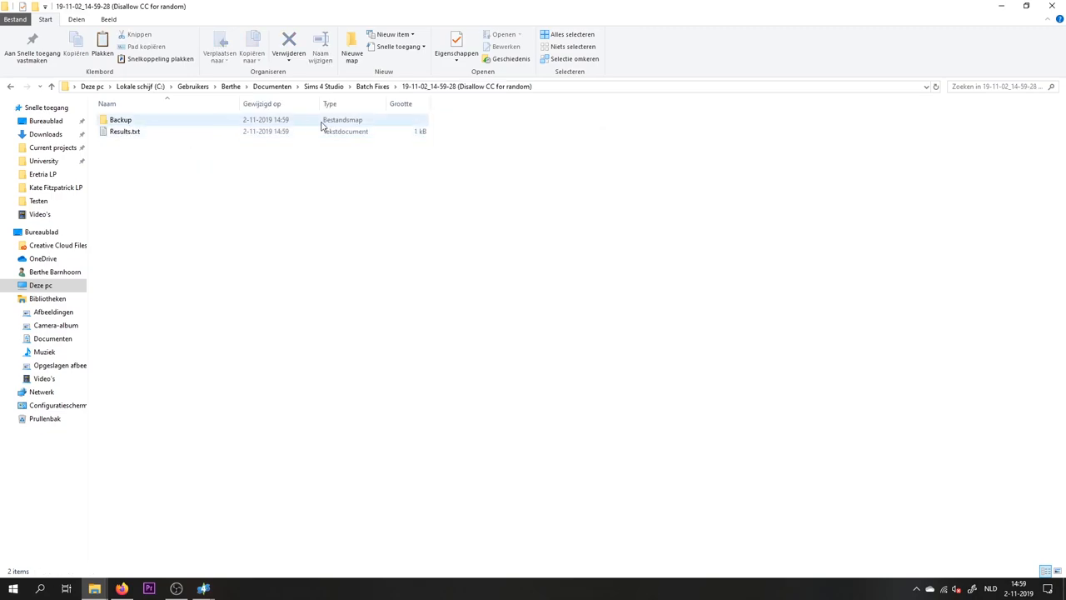
double_click(119, 119)
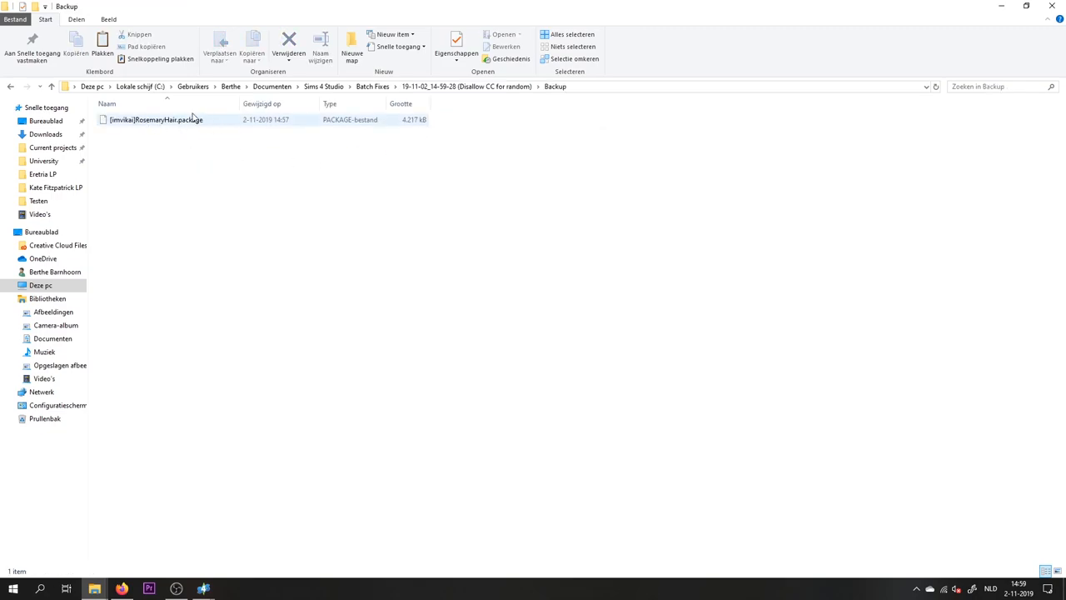
left_click(154, 120)
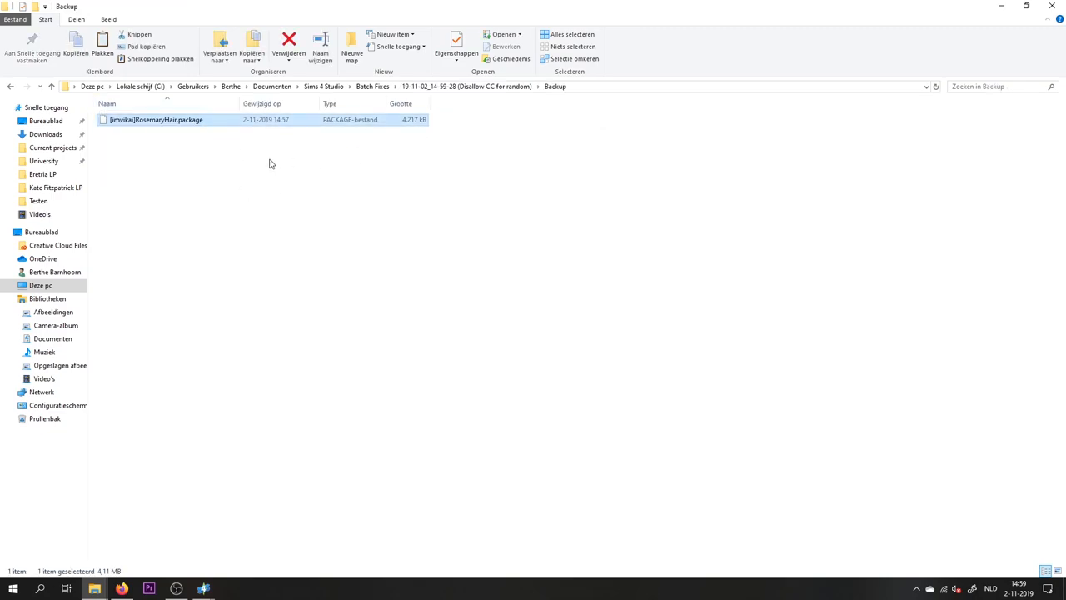
mouse_move(420, 201)
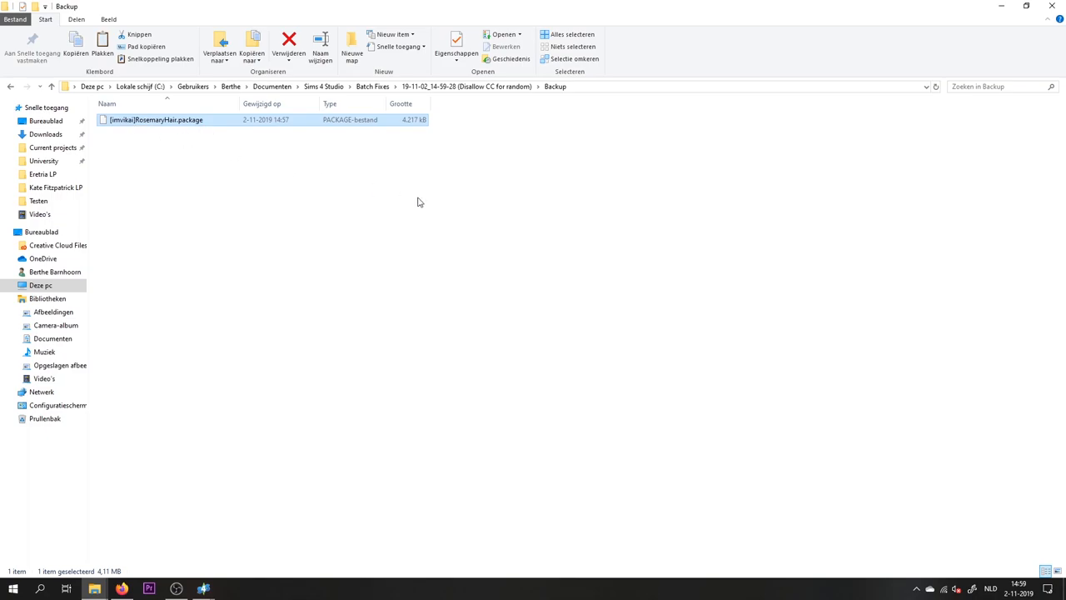
mouse_move(175, 137)
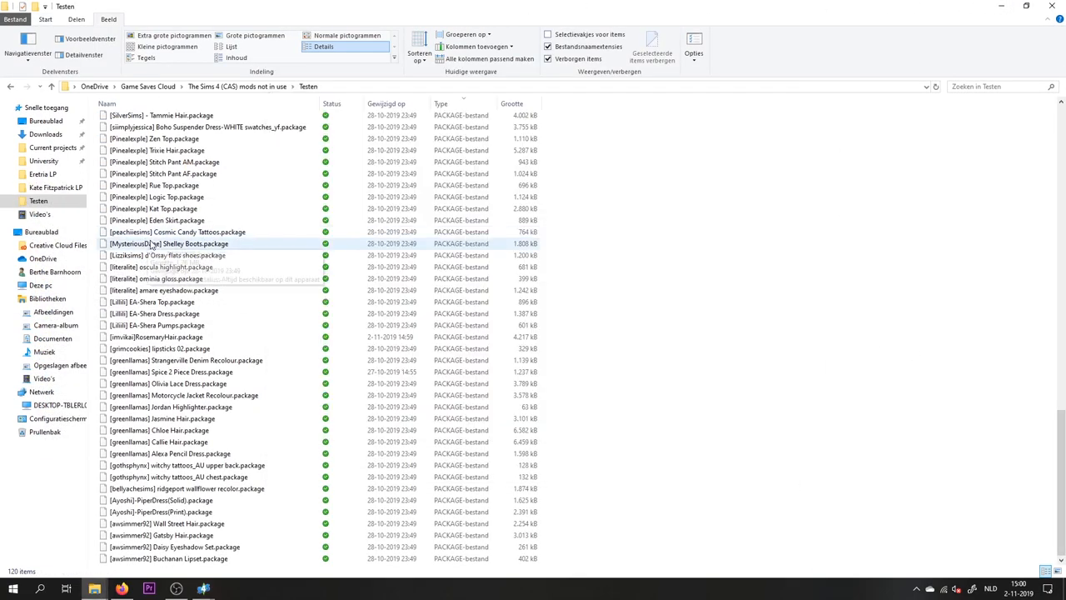
scroll("down", 3)
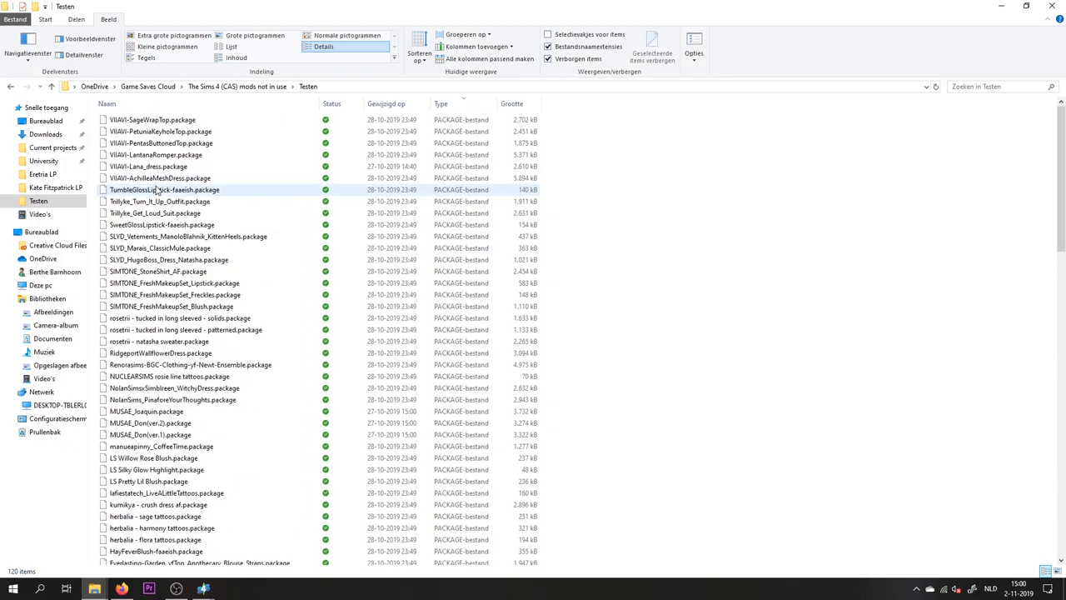
scroll("down", 3)
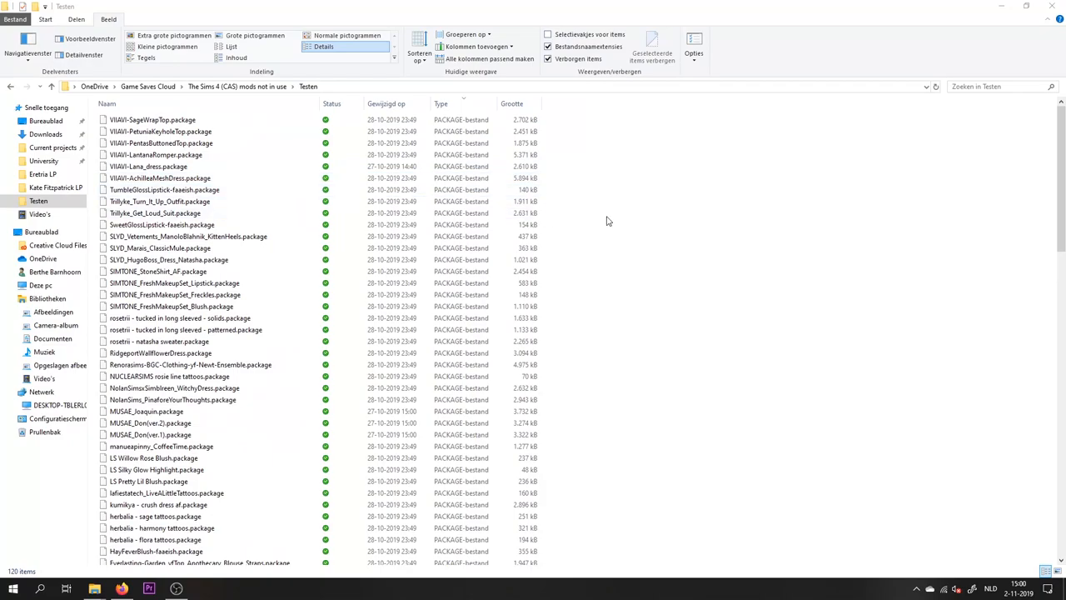
key("ctrl+a")
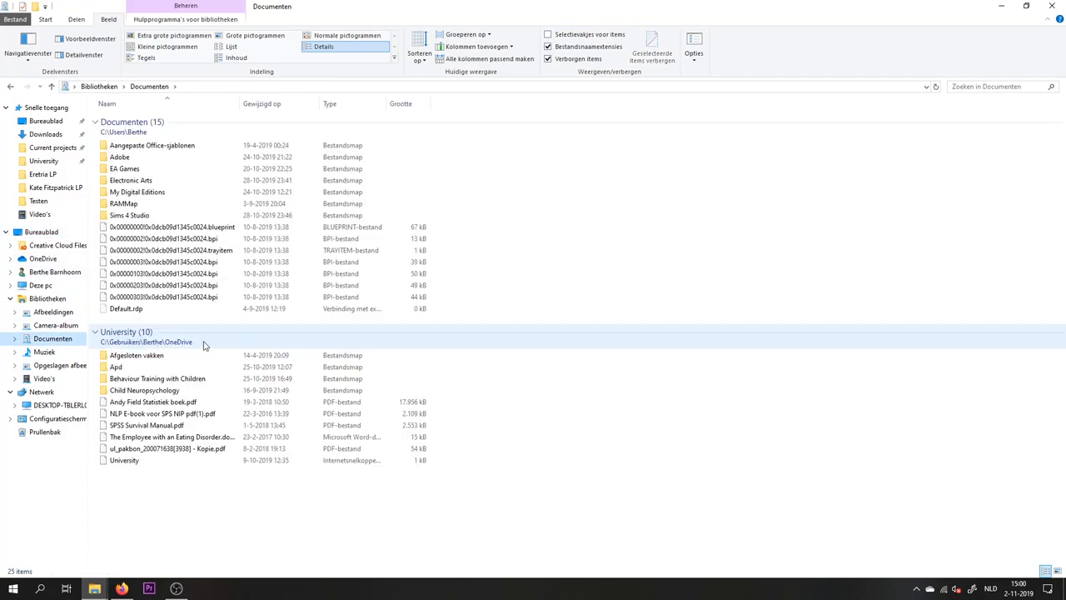
- Browse Electronic Arts > The Sims 4 > Mods into 'Test in game' and scroll its 120 packages
double_click(129, 180)
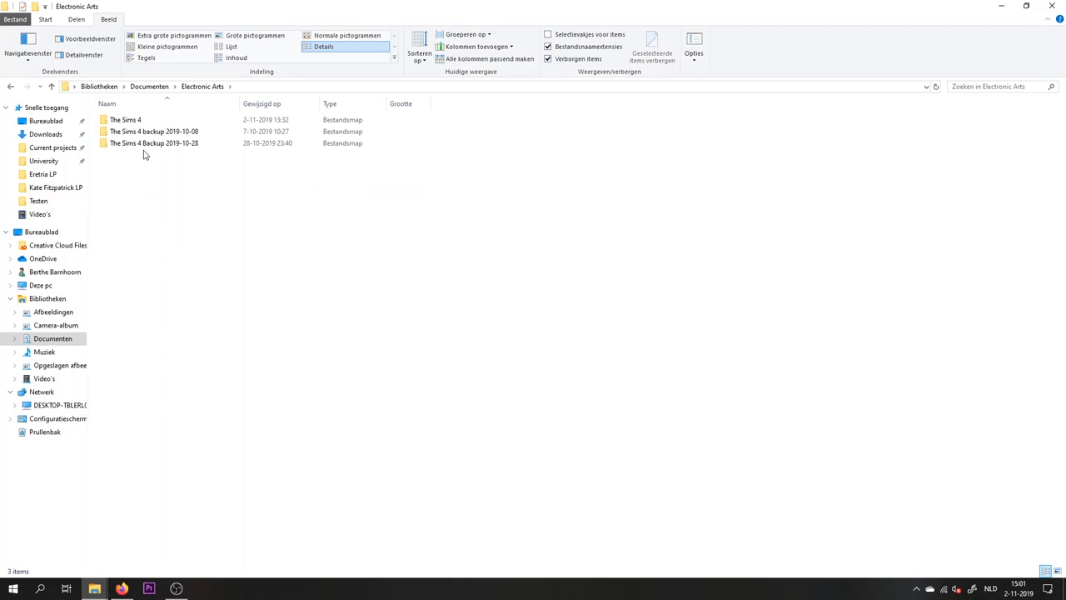
double_click(124, 119)
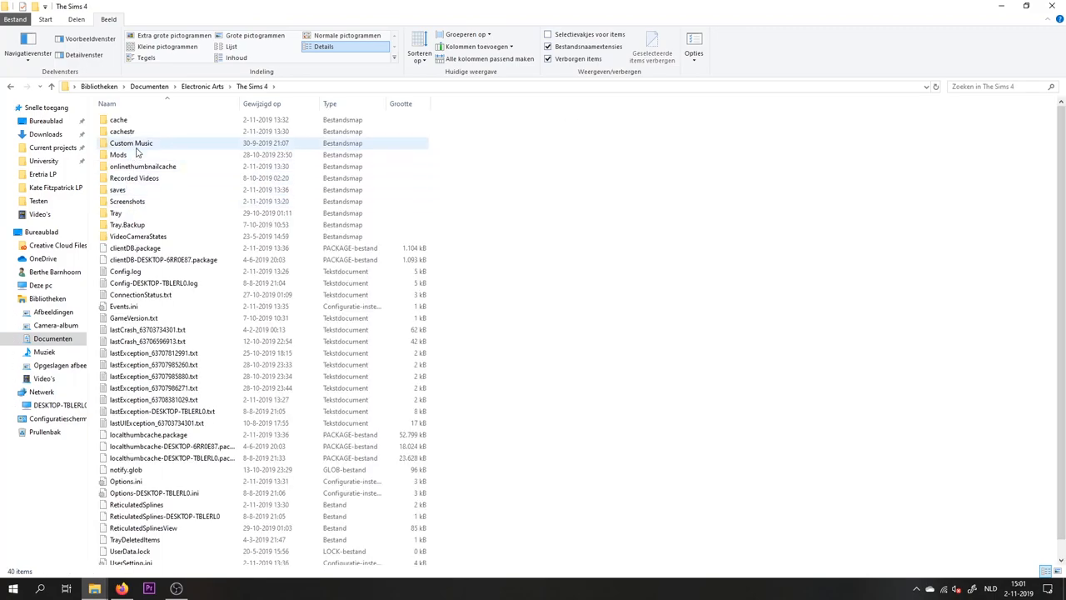
double_click(118, 154)
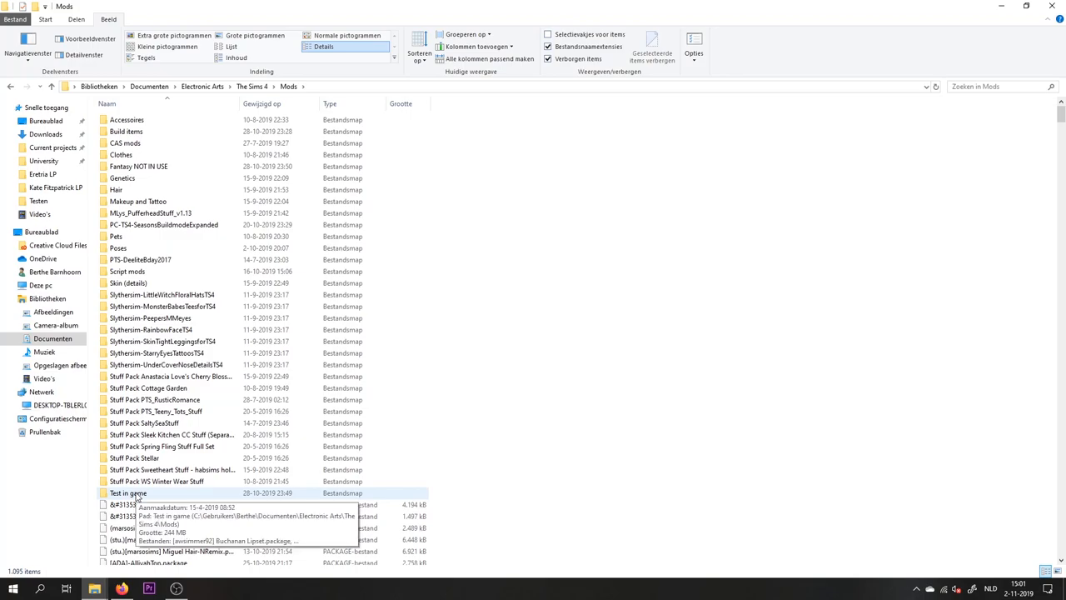
double_click(128, 492)
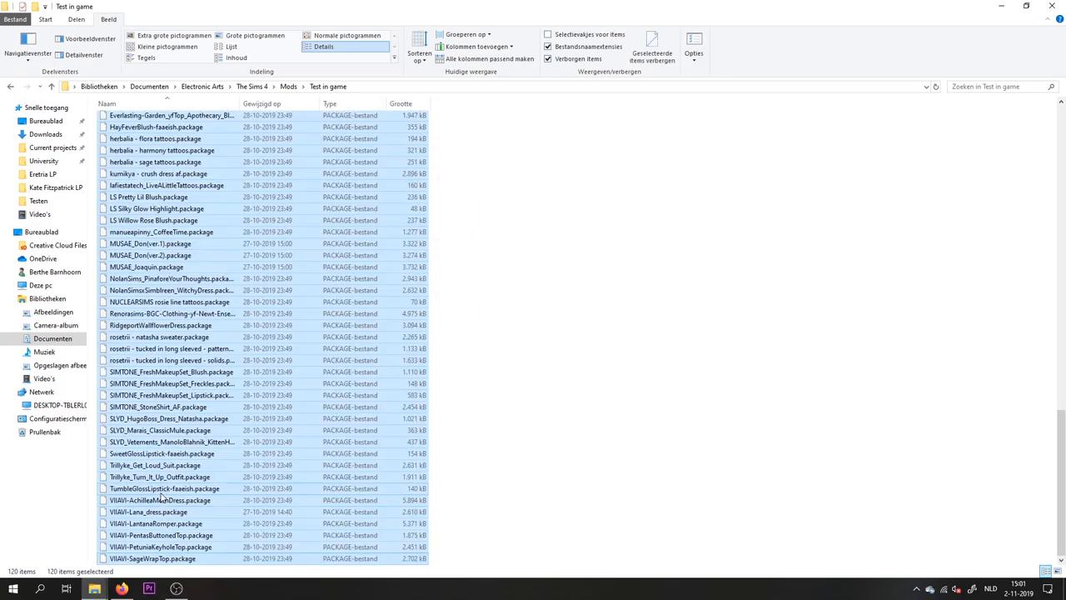
mouse_move(164, 464)
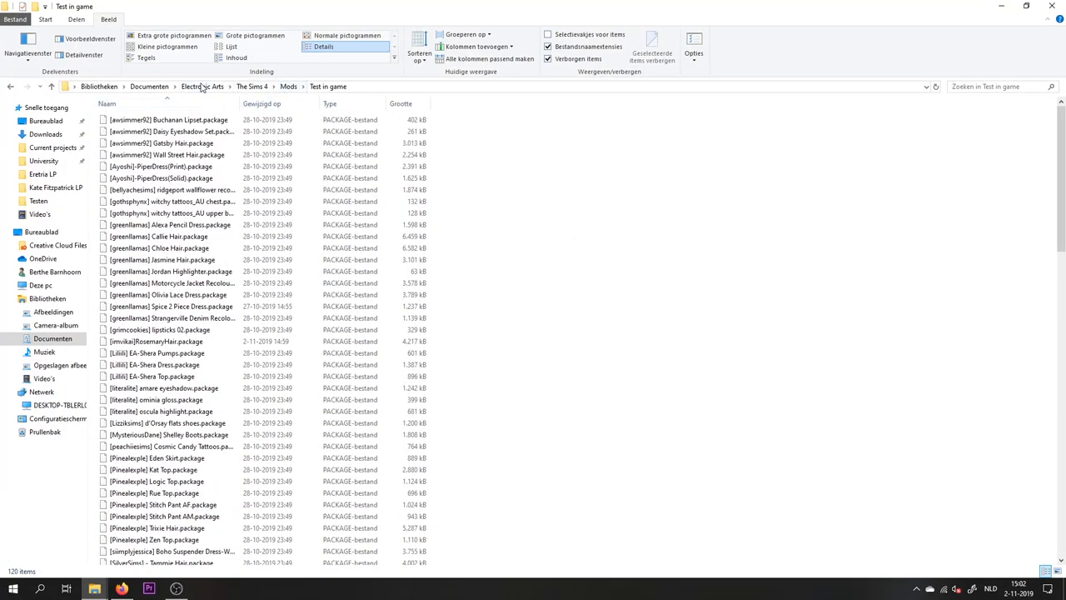
left_click(294, 87)
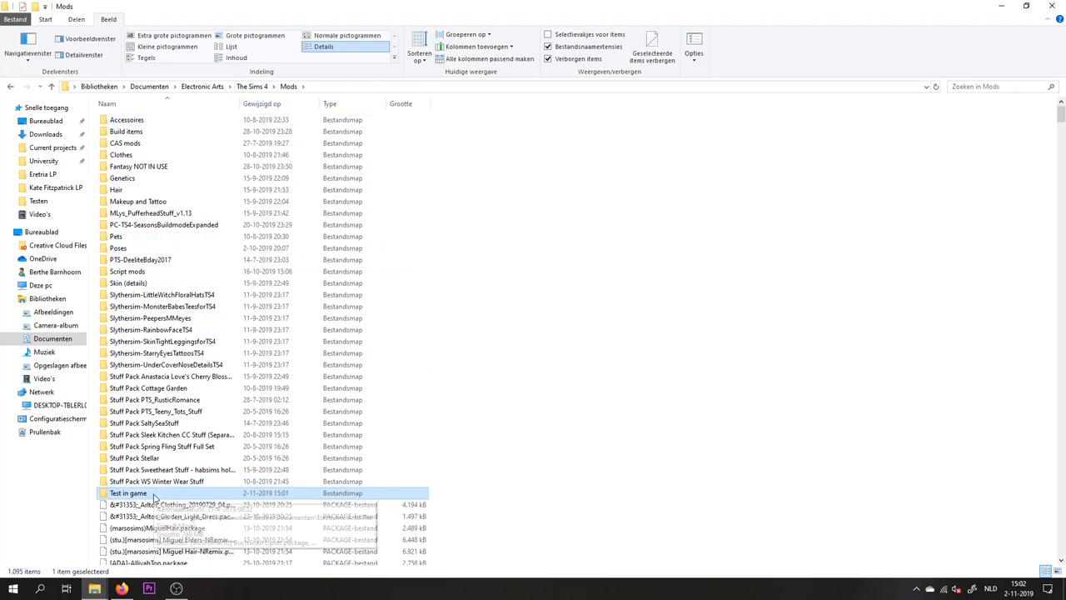
double_click(126, 493)
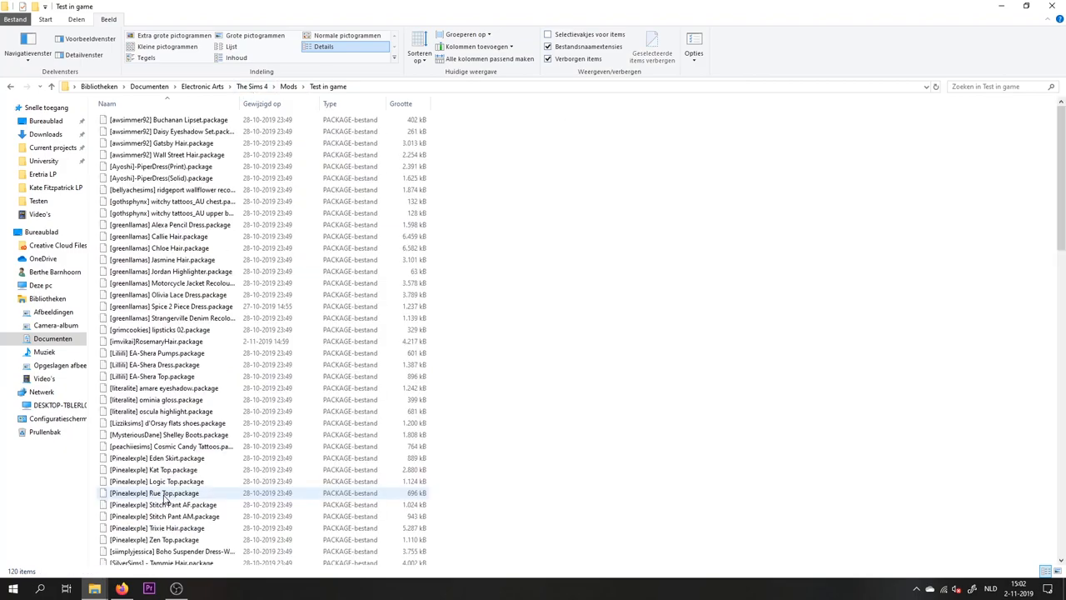
scroll("down", 3)
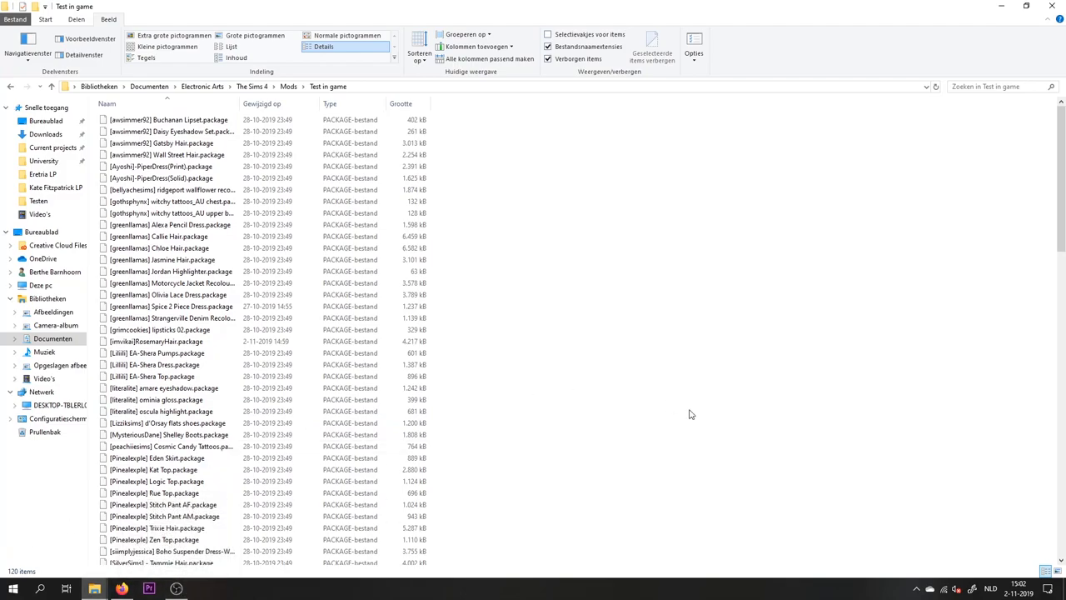
mouse_move(634, 419)
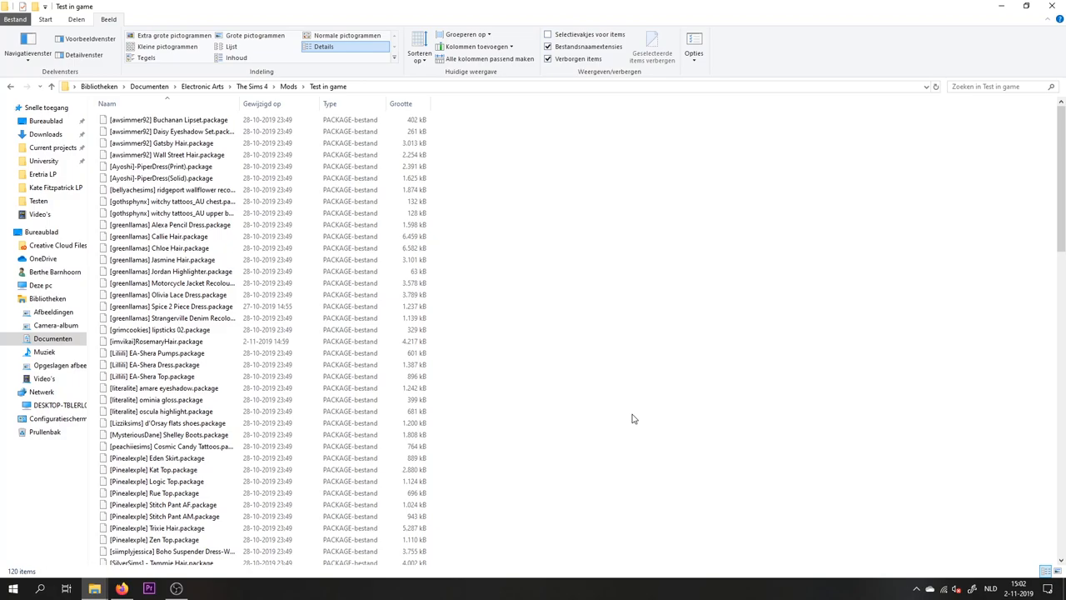
mouse_move(314, 126)
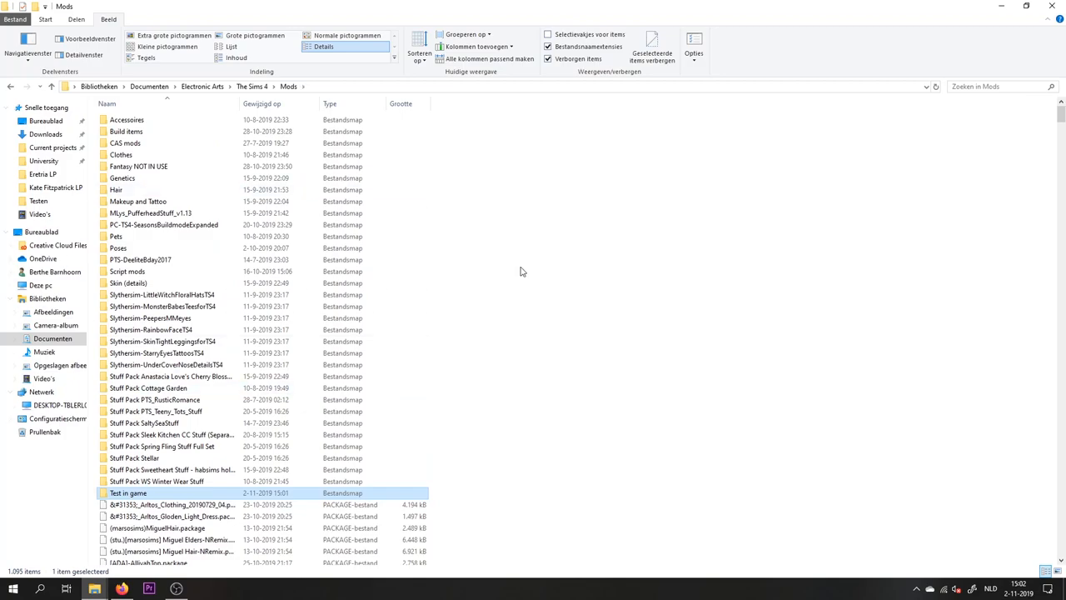
mouse_move(317, 539)
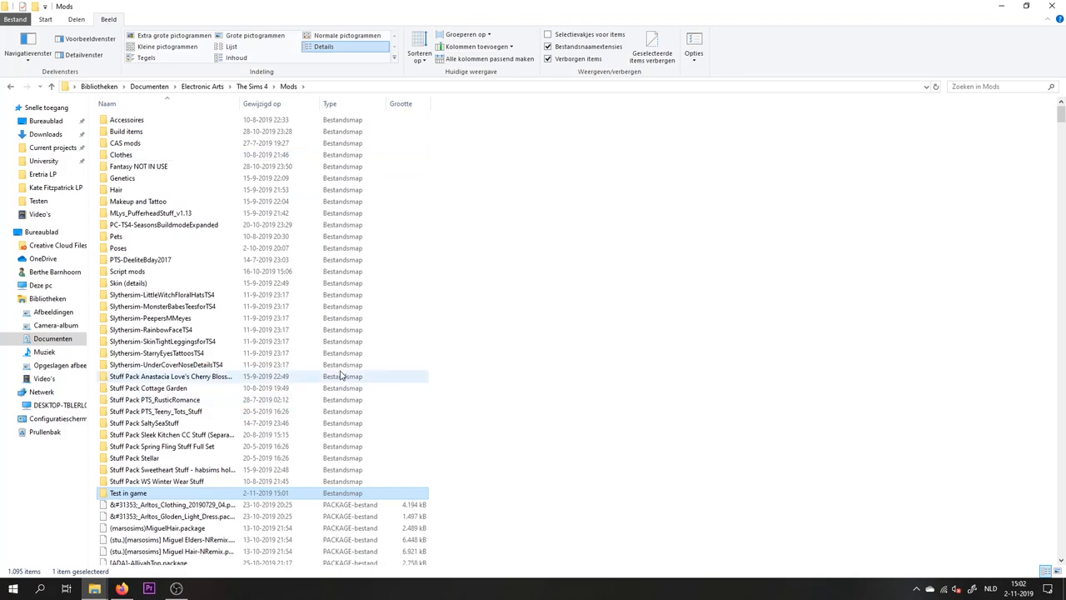
- Scroll through the Mods folder's listing of 1,095 items
scroll("down", 3)
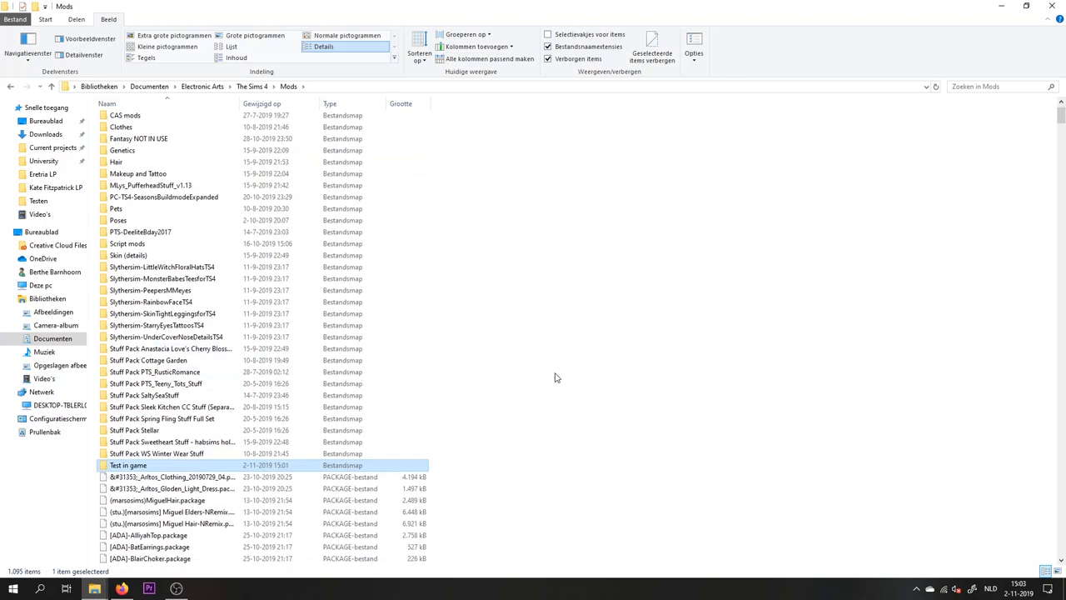
mouse_move(508, 377)
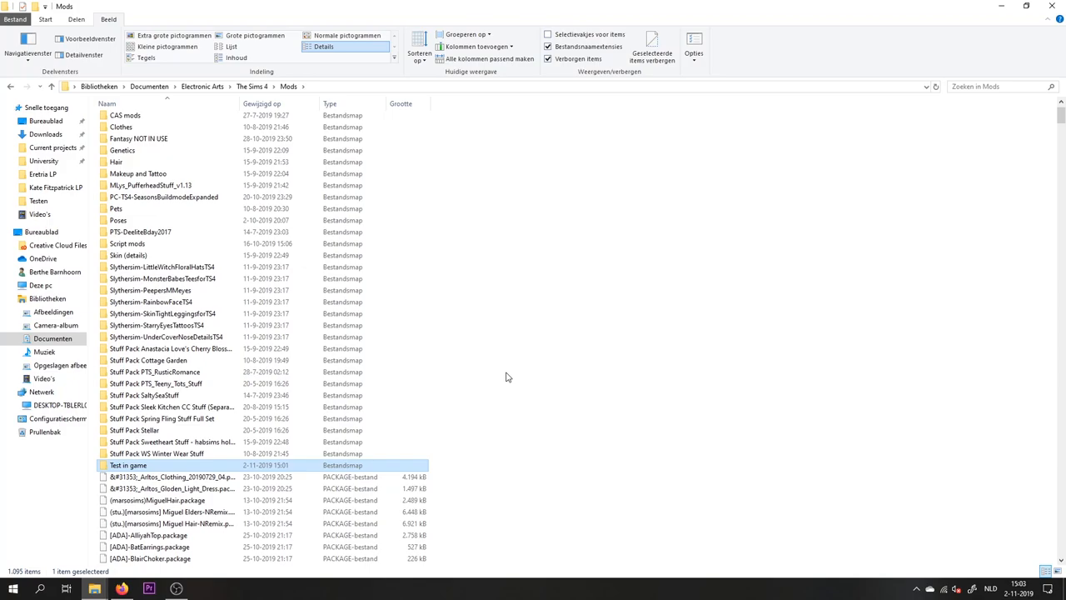
scroll("down", 3)
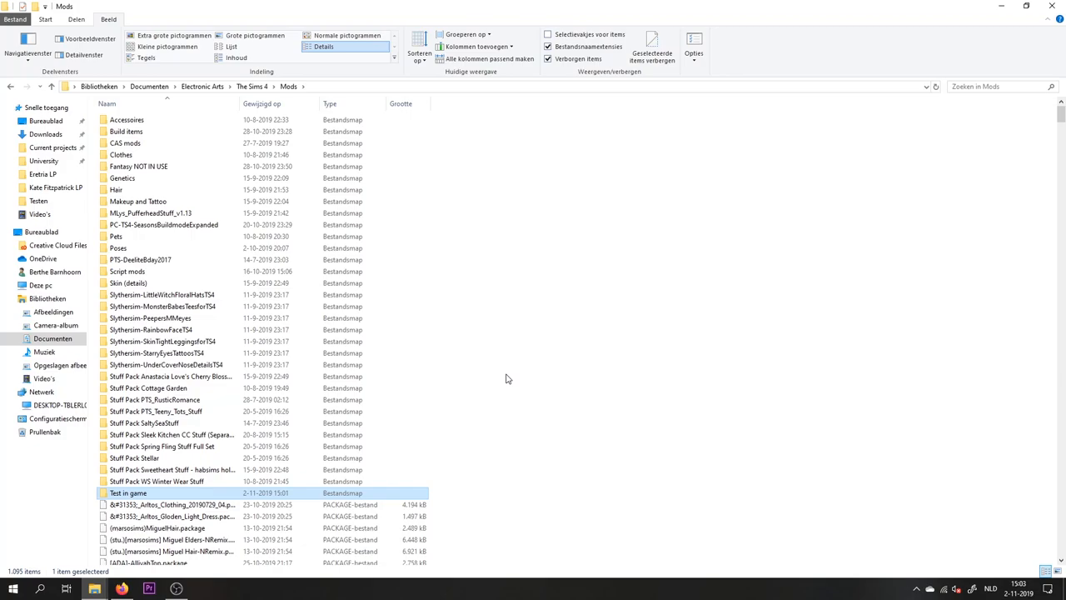
mouse_move(389, 415)
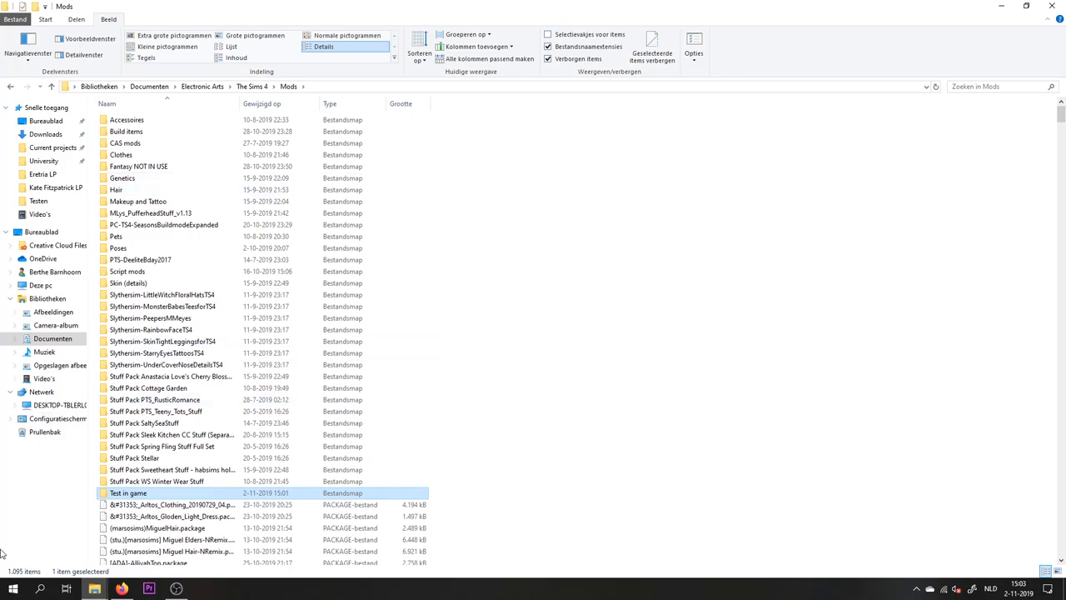
mouse_move(506, 306)
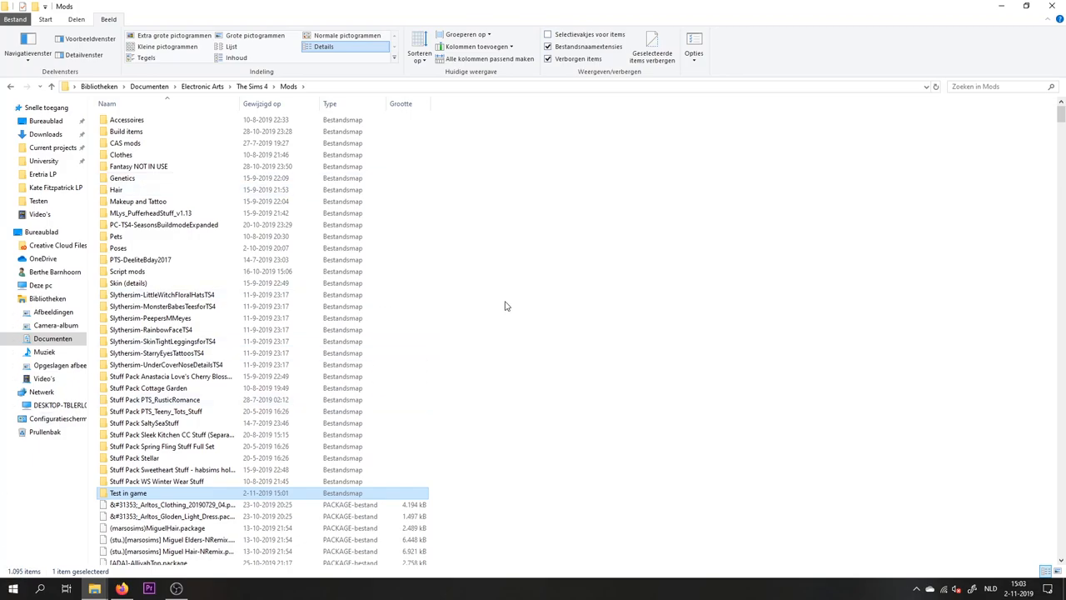
mouse_move(507, 211)
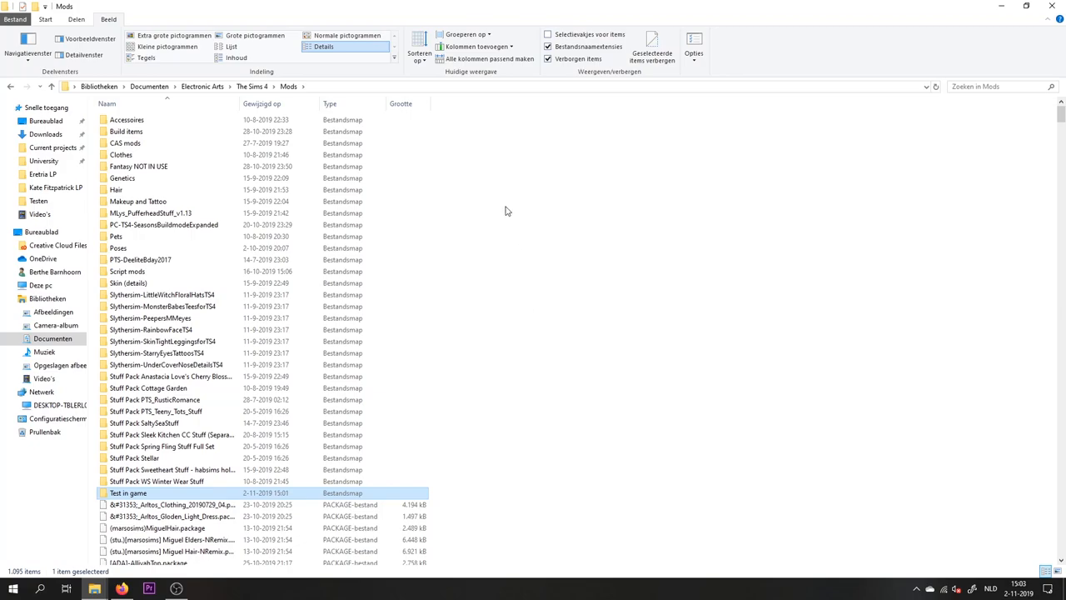
mouse_move(240, 143)
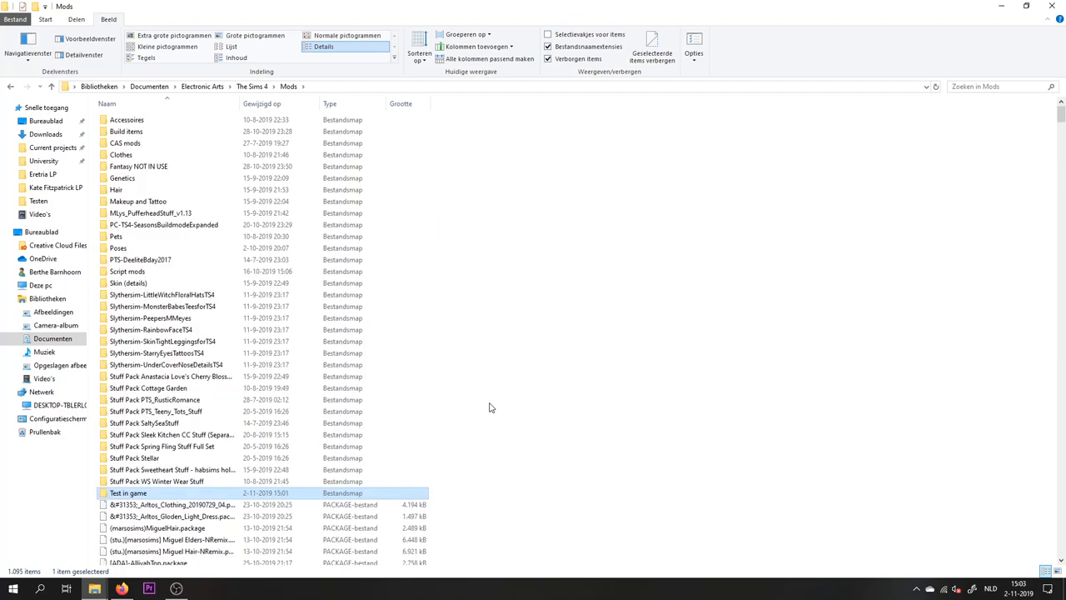
mouse_move(461, 353)
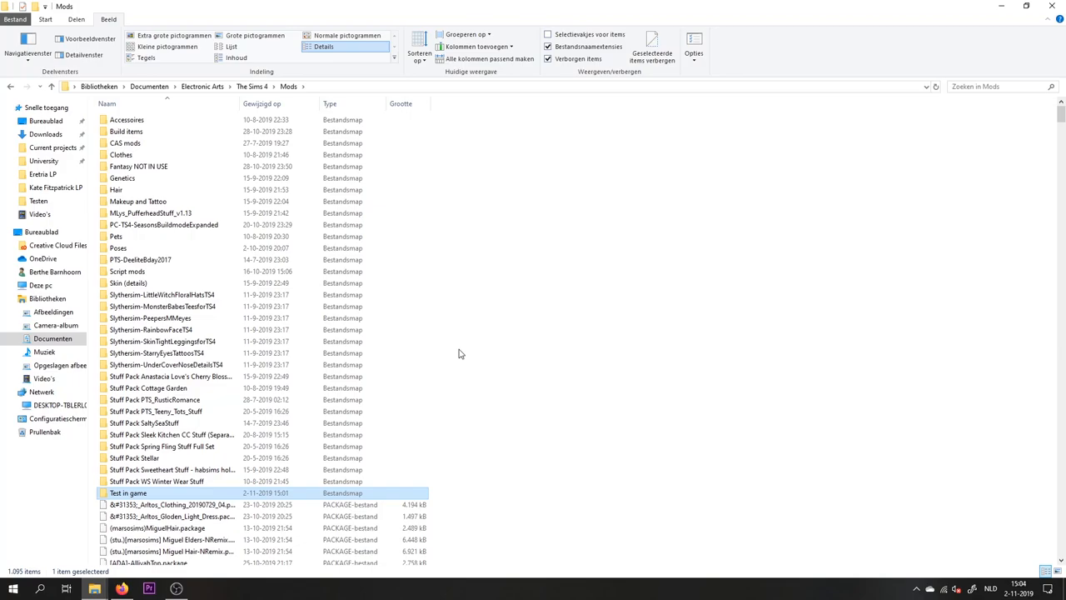
mouse_move(471, 329)
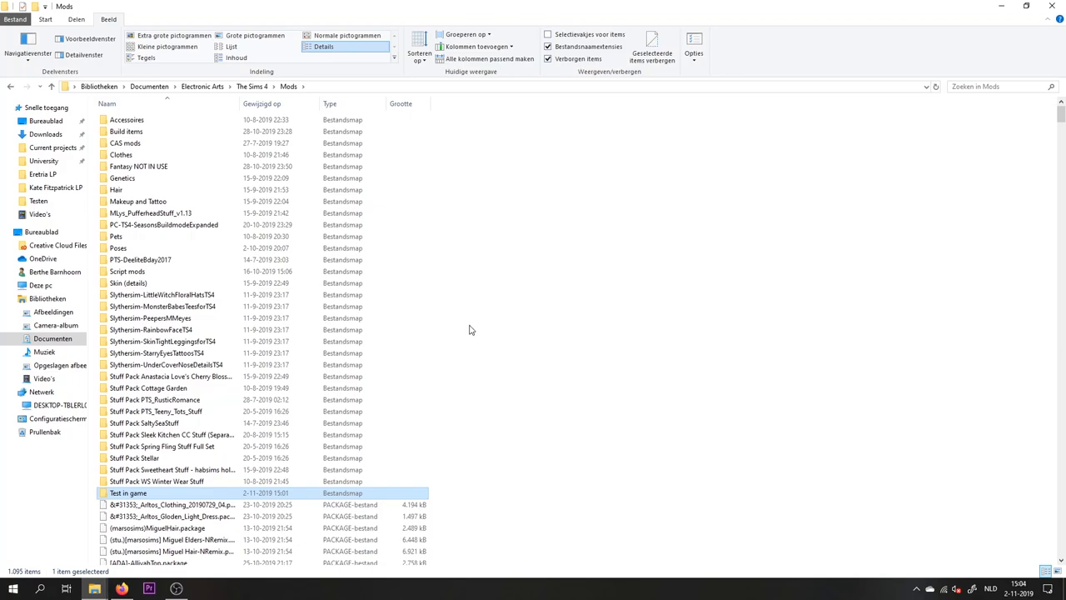
mouse_move(461, 340)
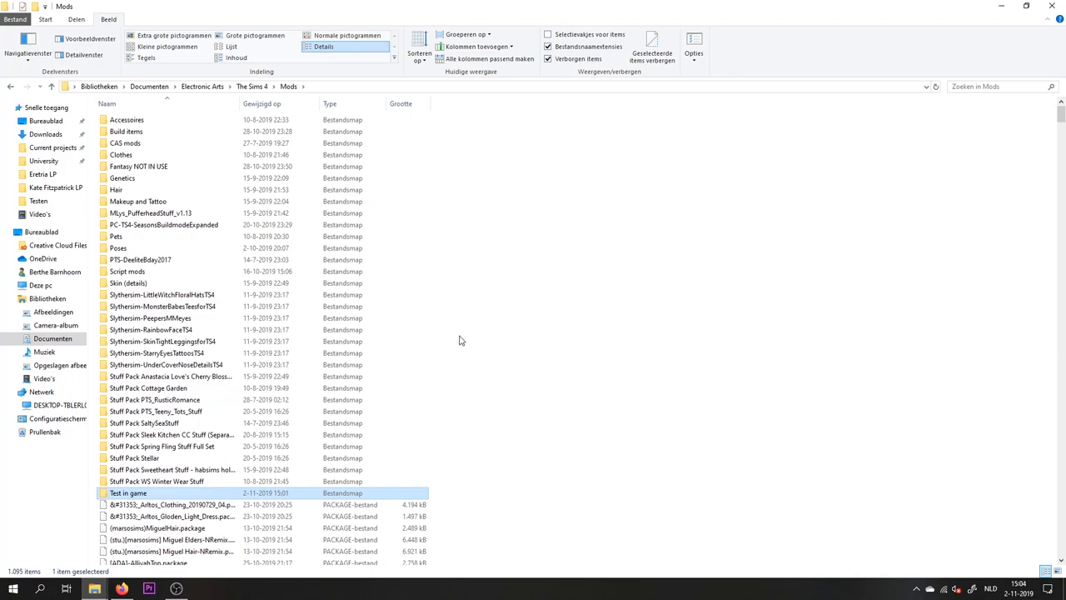
scroll("down", 3)
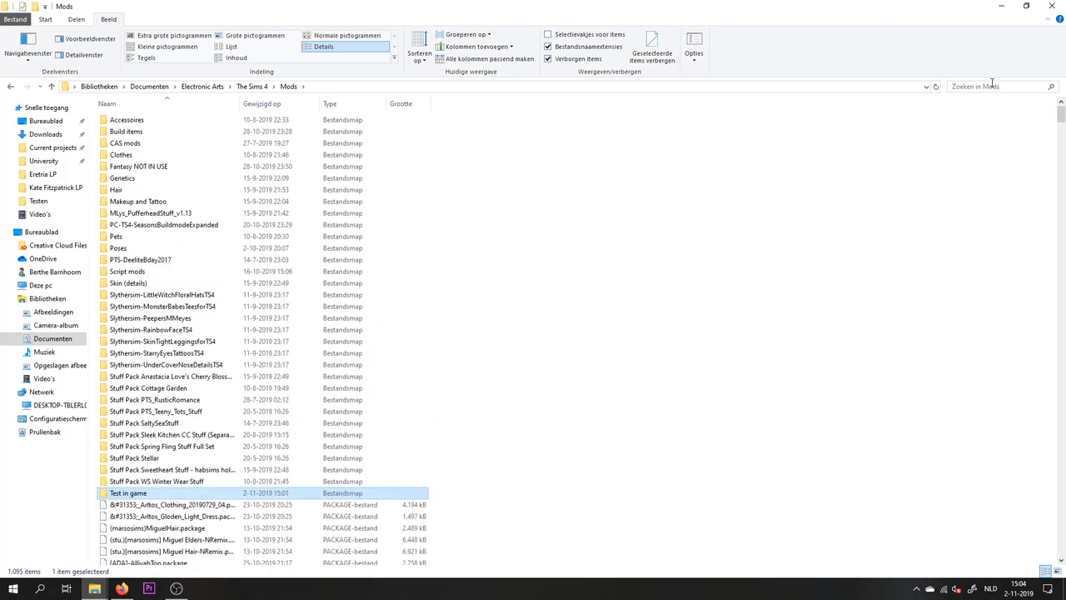
- Search Mods for 'cien' to find five Cien packages, then open the empty Testen folder
type("cien")
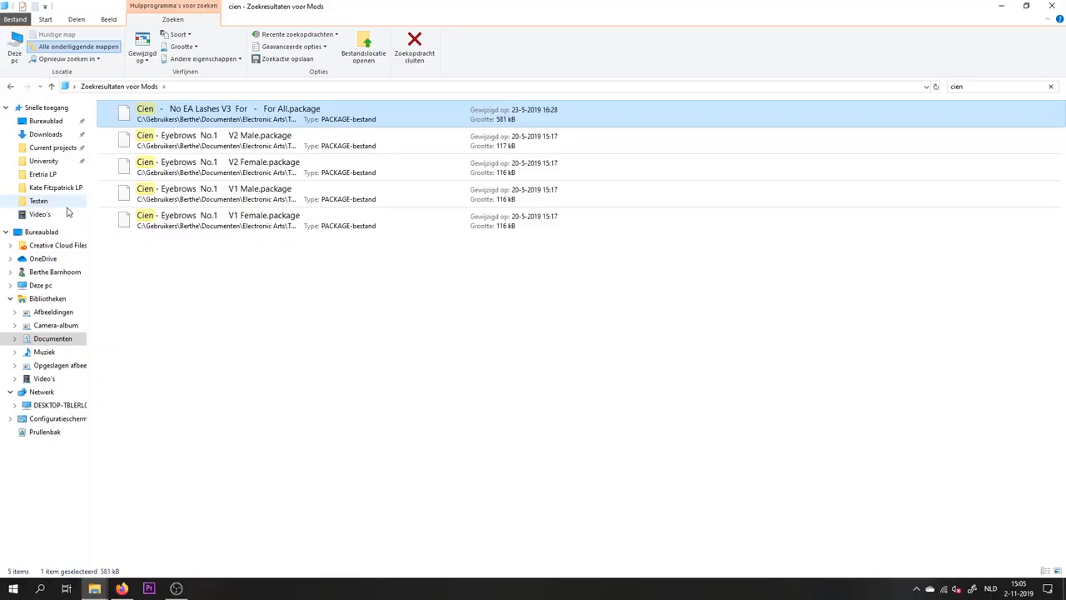
mouse_move(39, 200)
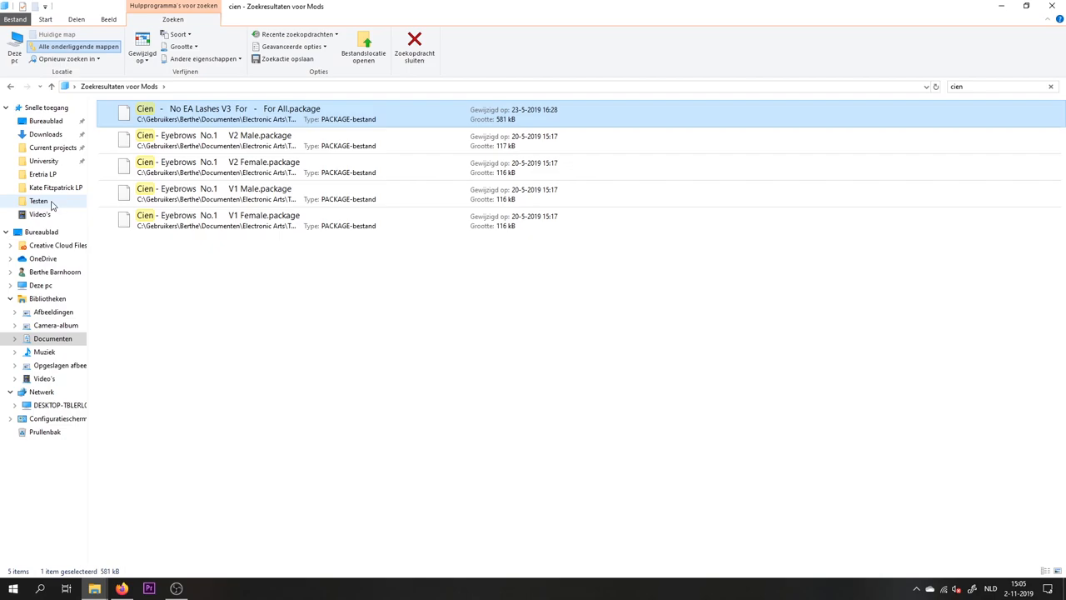
left_click(39, 201)
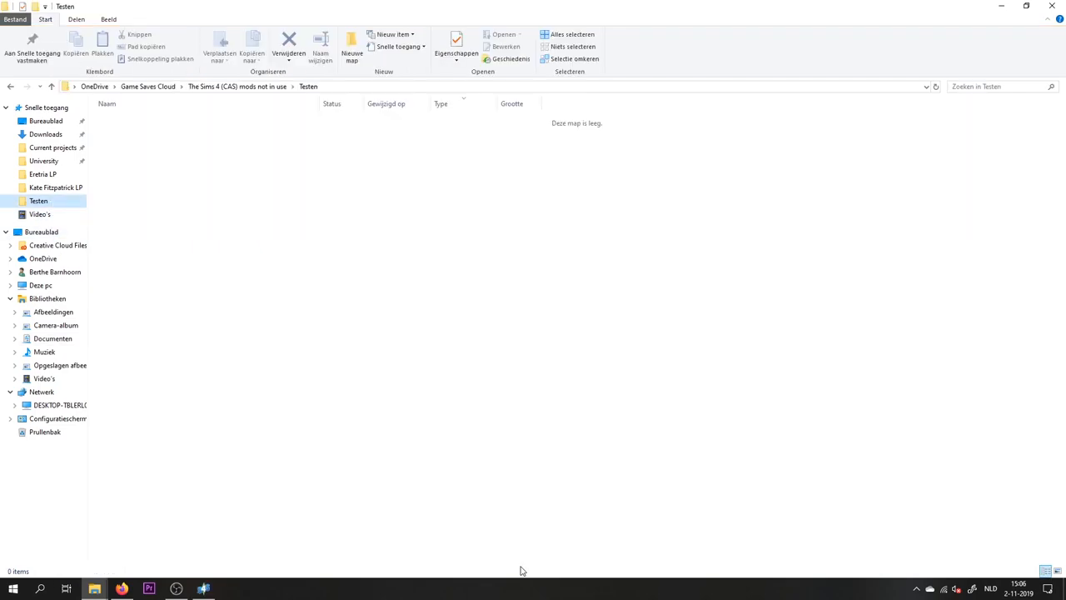
mouse_move(125, 585)
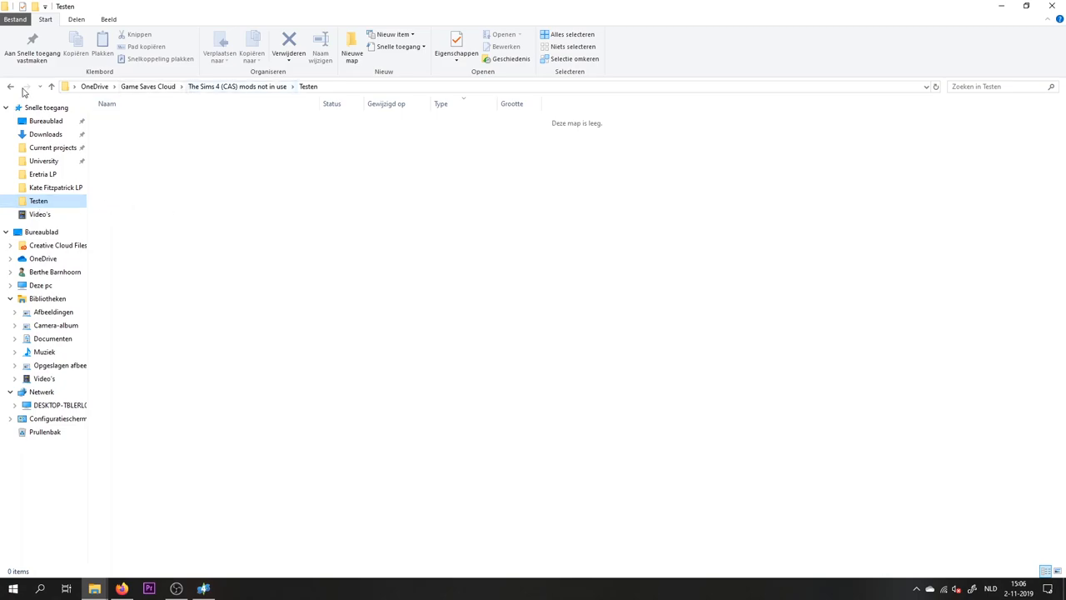
- Restore the Sims 4 Studio window over the empty Testen folder
left_click(202, 588)
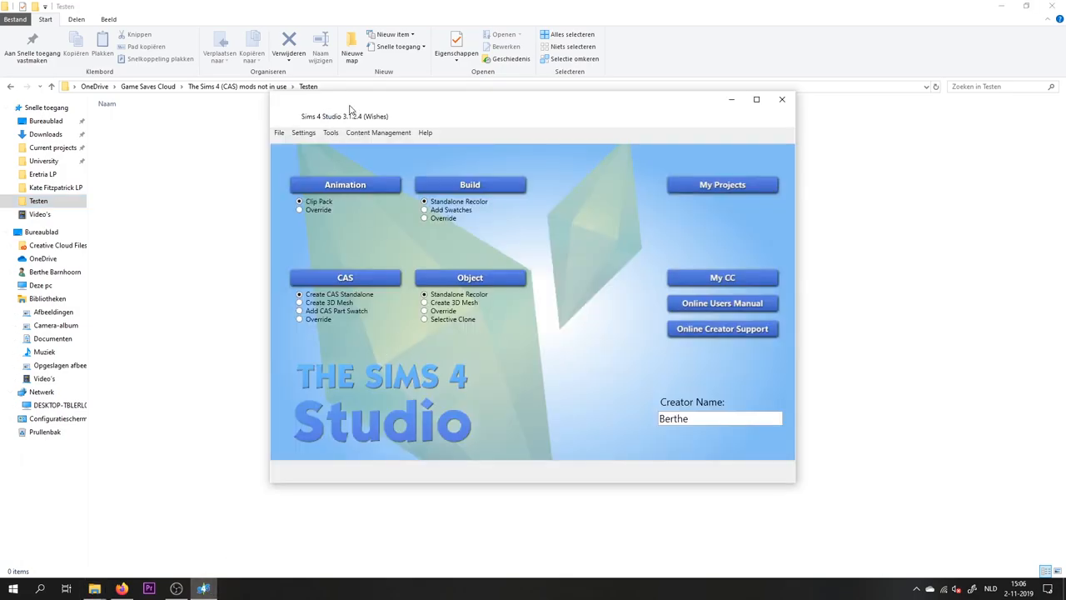
- Run the Disallow CC for random batch fix on the Testen folder, then minimise Sims 4 Studio
left_click(378, 133)
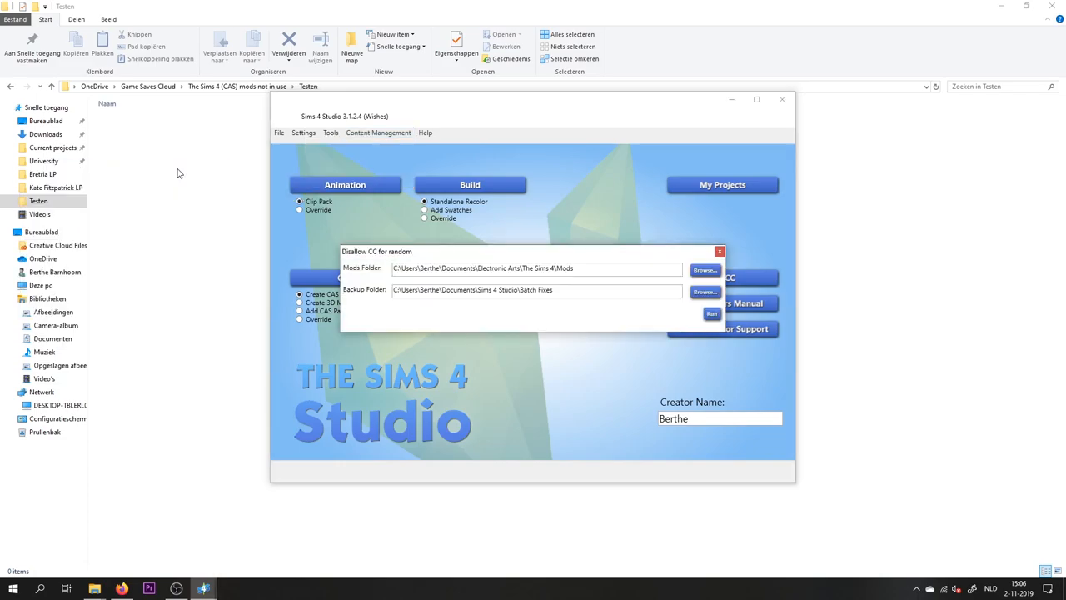
triple_click(536, 267)
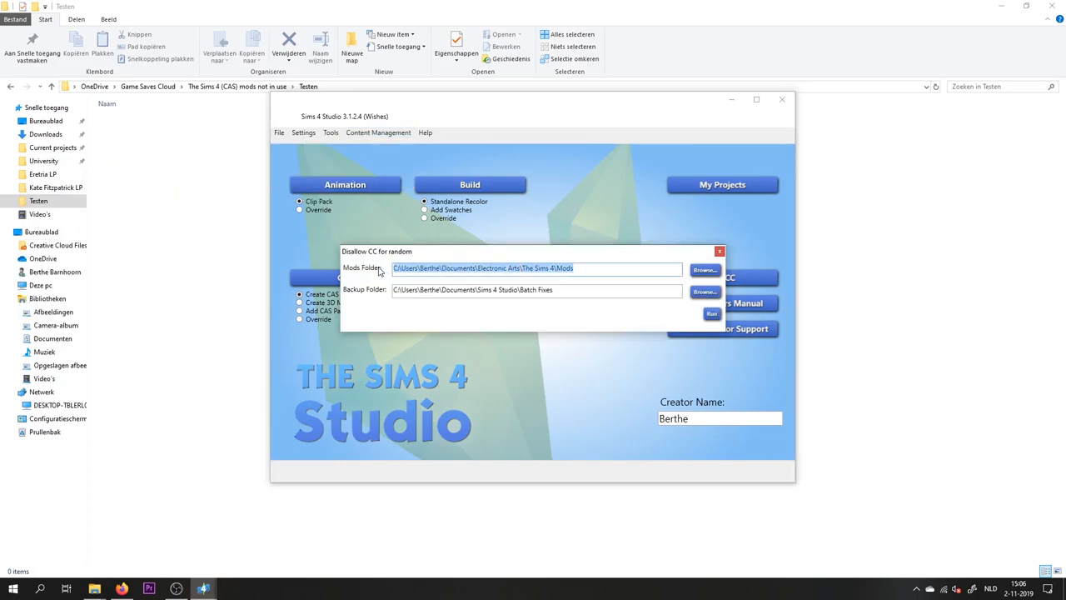
left_click(703, 269)
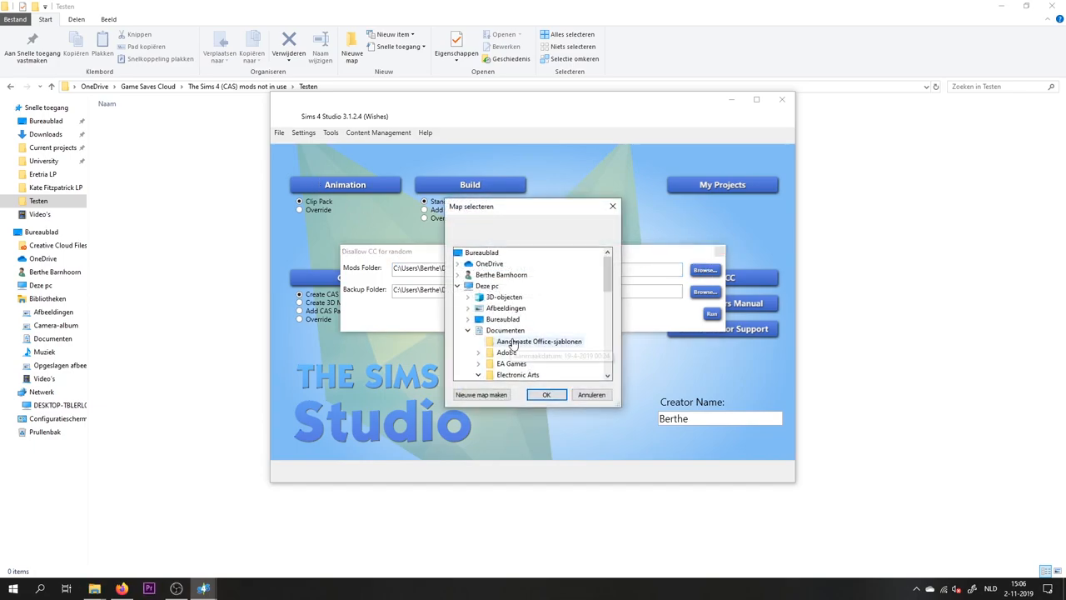
left_click(472, 263)
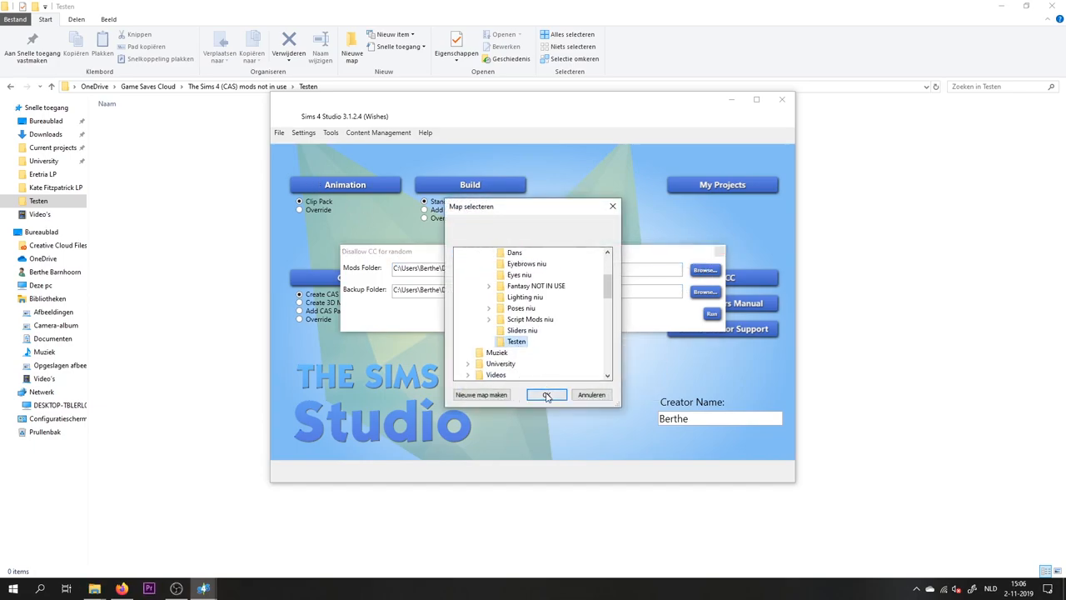
left_click(546, 394)
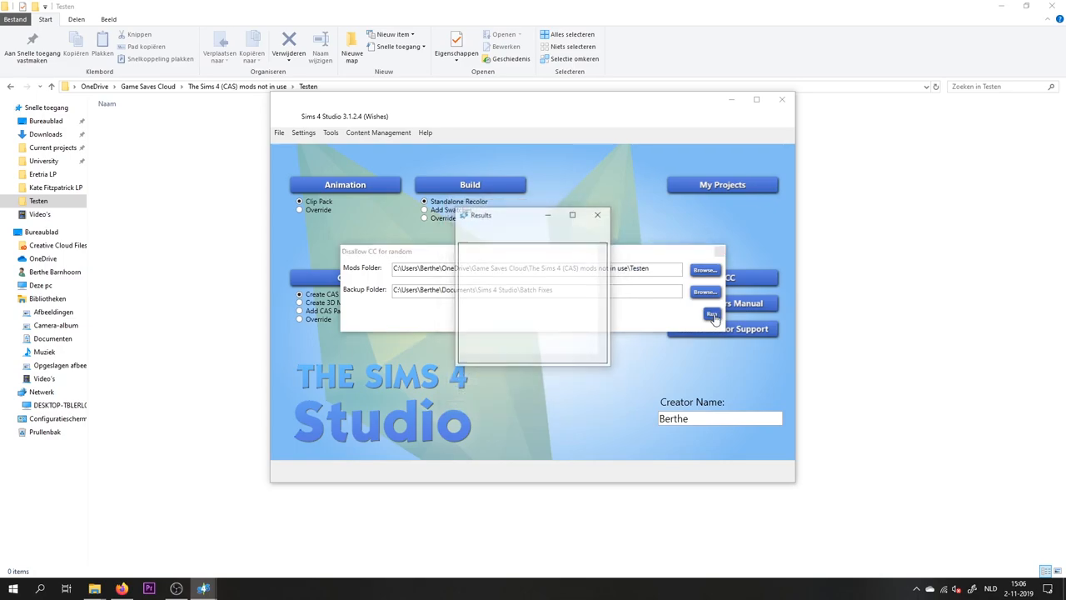
left_click(597, 215)
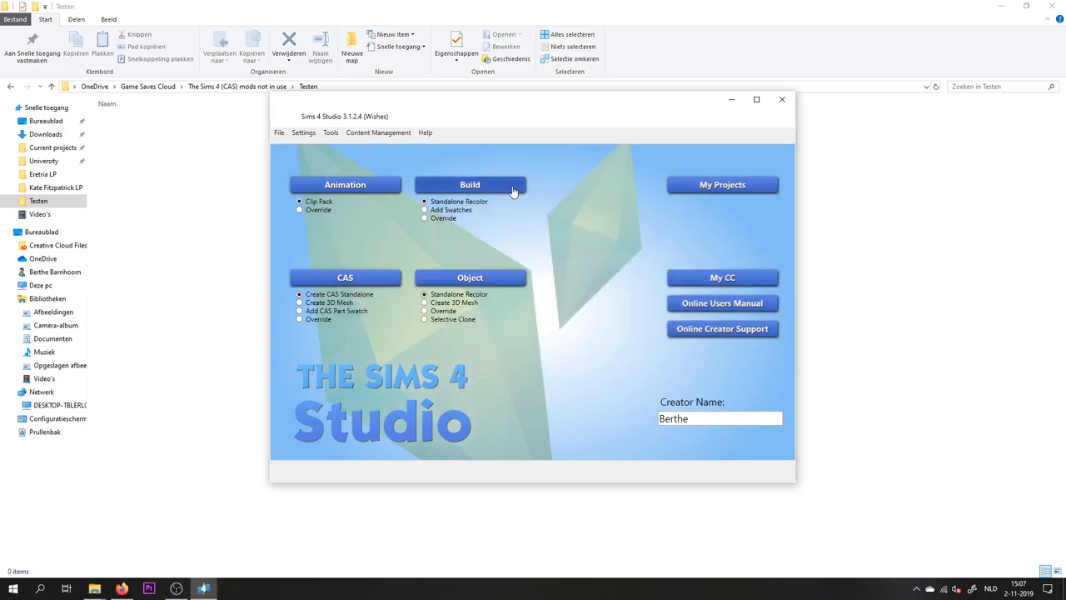
left_click(781, 99)
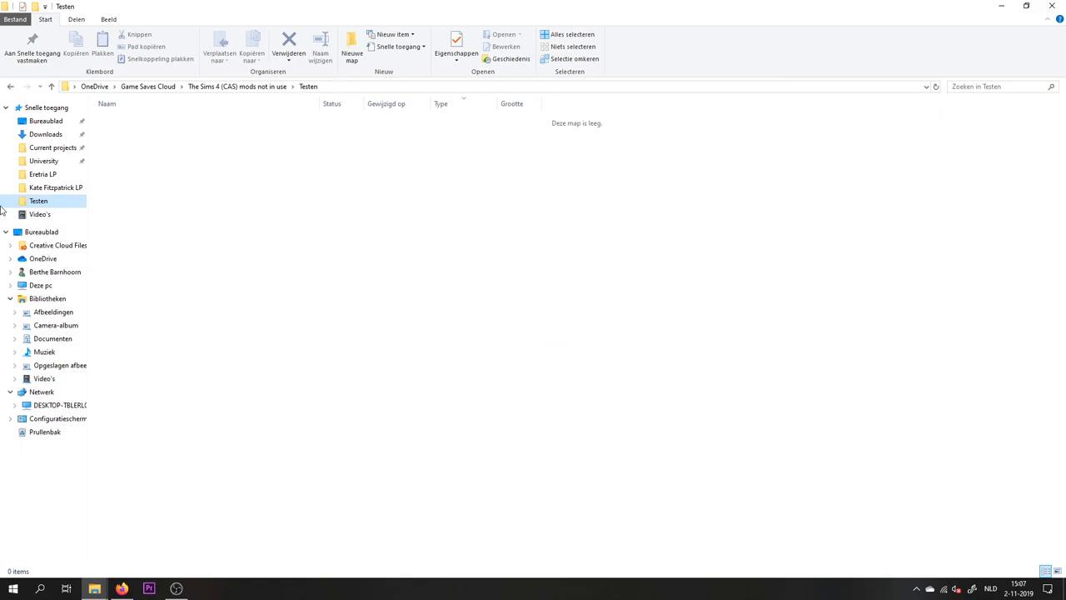
mouse_move(267, 340)
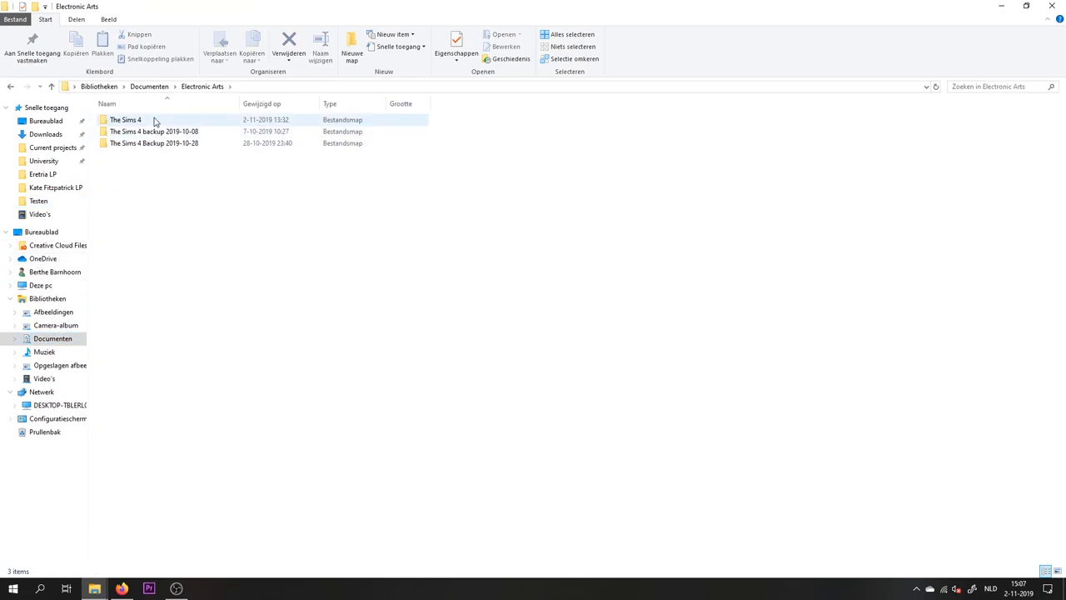
- Navigate File Explorer into the Sims 4 Studio Batch Fixes folder
double_click(125, 119)
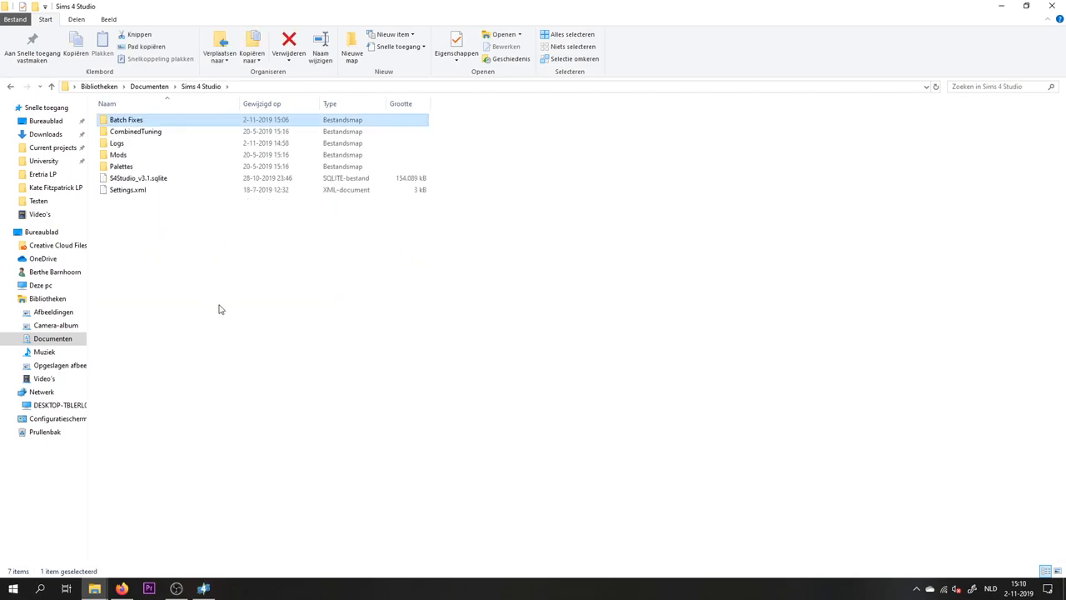
mouse_move(193, 585)
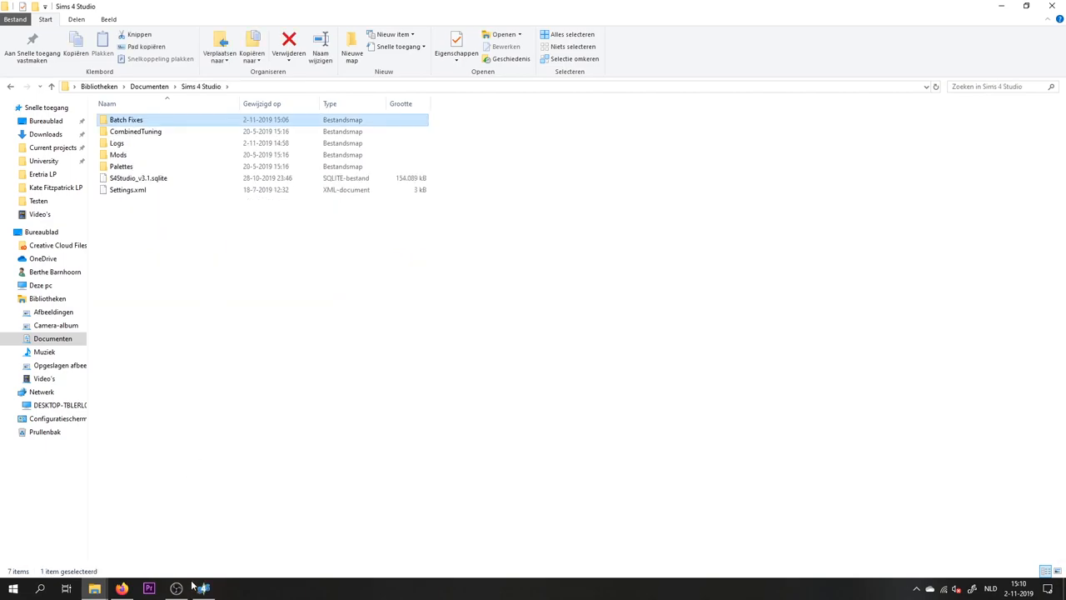
left_click(196, 585)
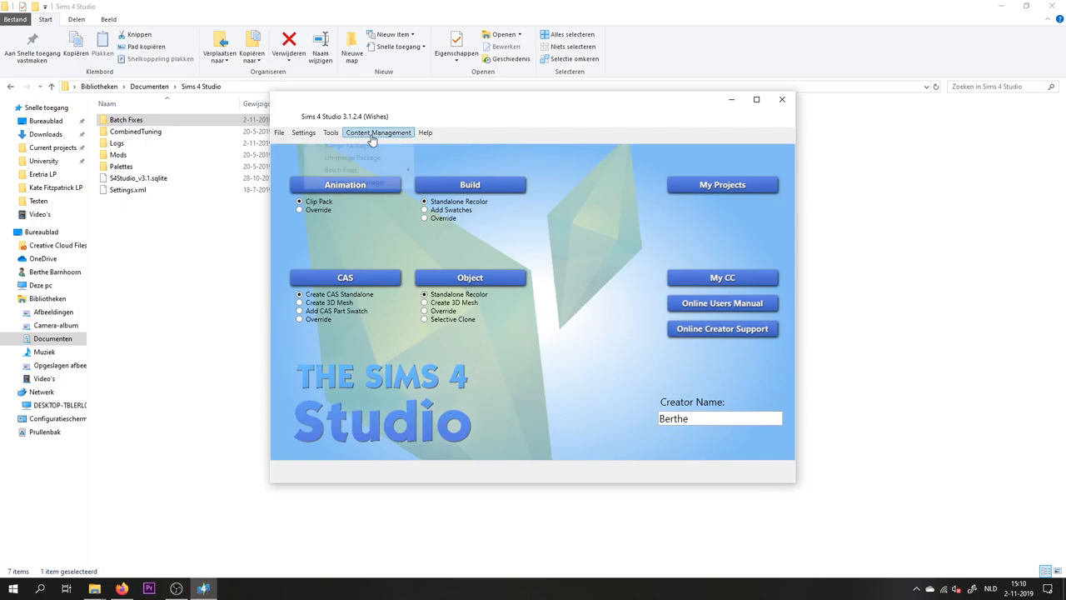
left_click(378, 133)
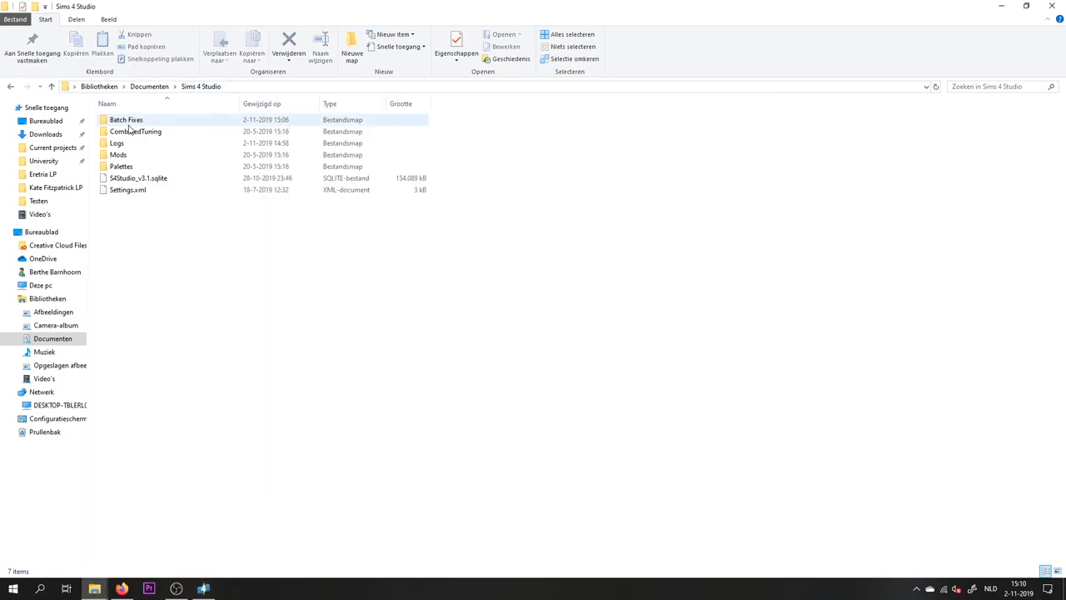
mouse_move(129, 122)
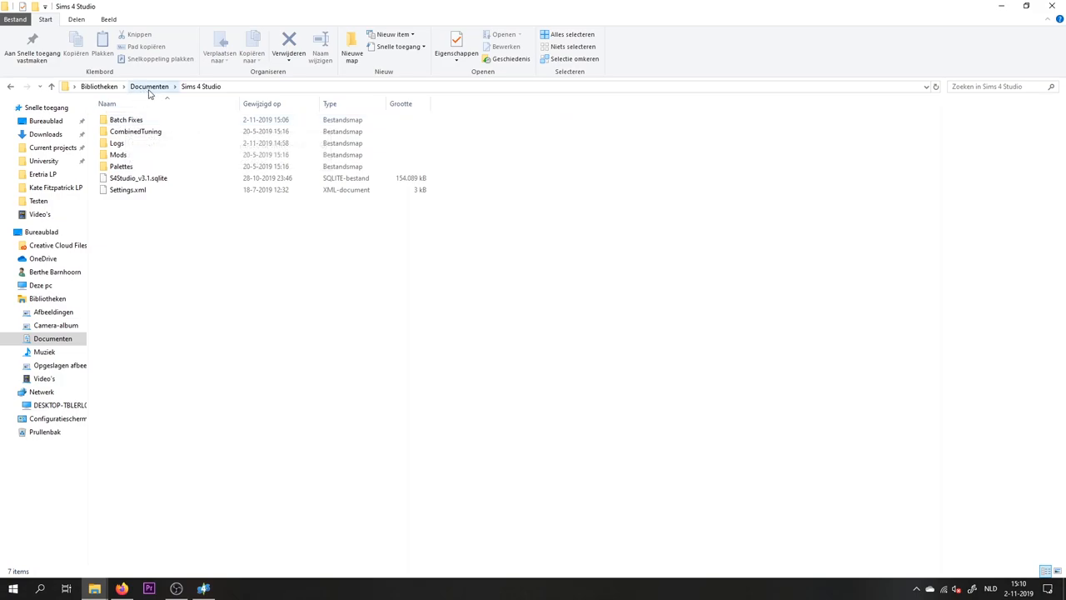
left_click(126, 119)
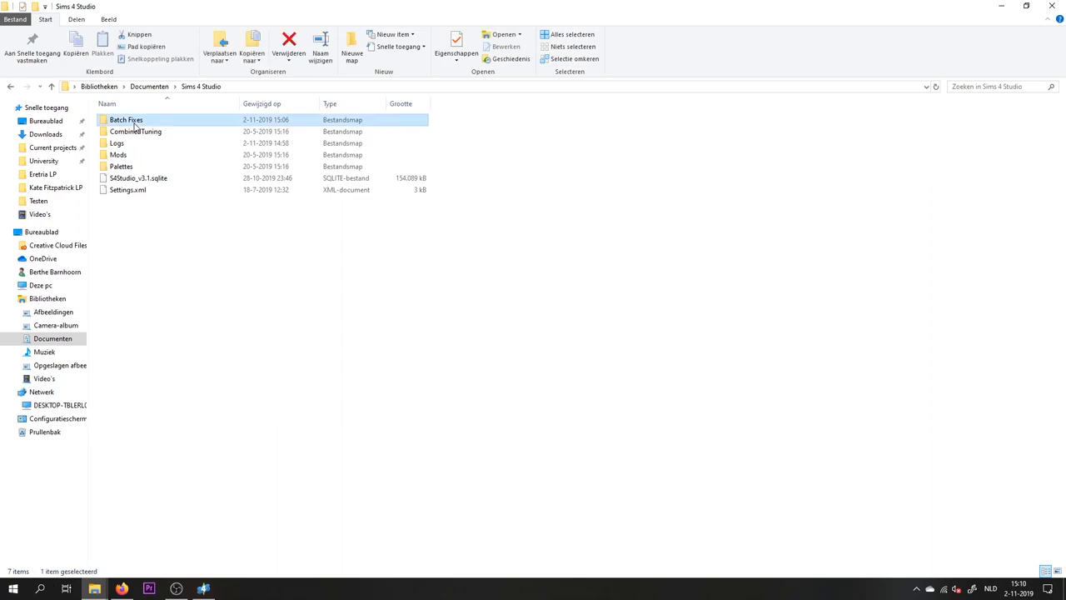
double_click(126, 120)
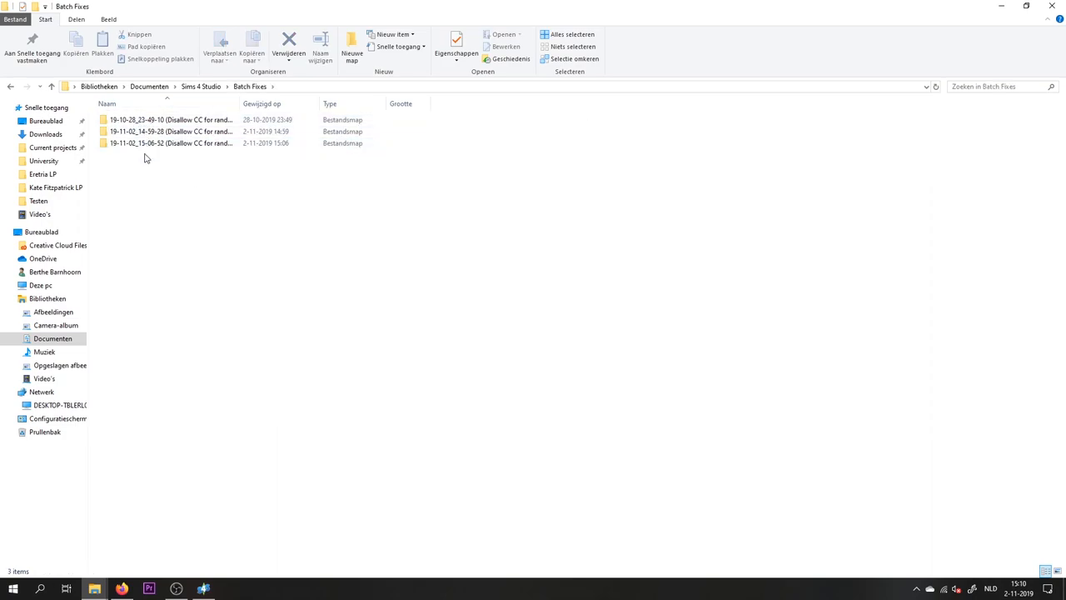
mouse_move(146, 166)
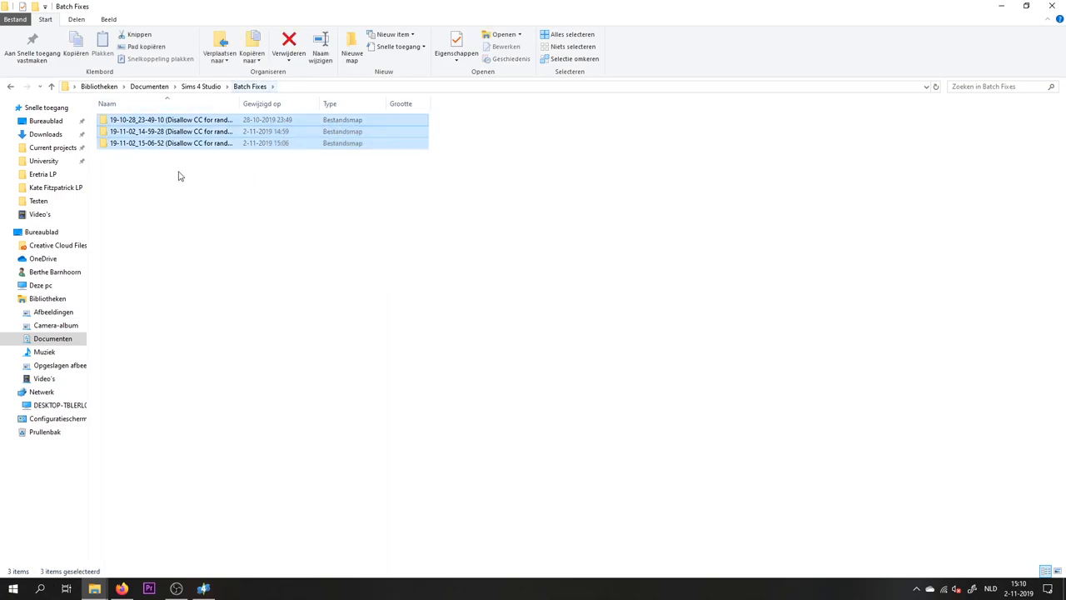
- Review the three Disallow CC backup folders, then restore Sims 4 Studio
left_click(505, 204)
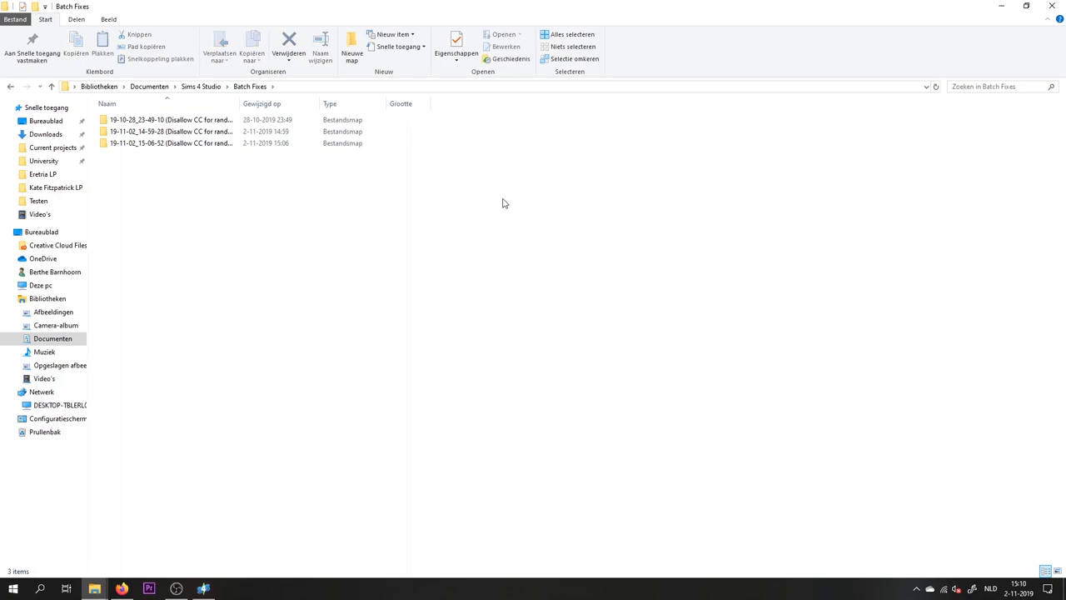
mouse_move(377, 542)
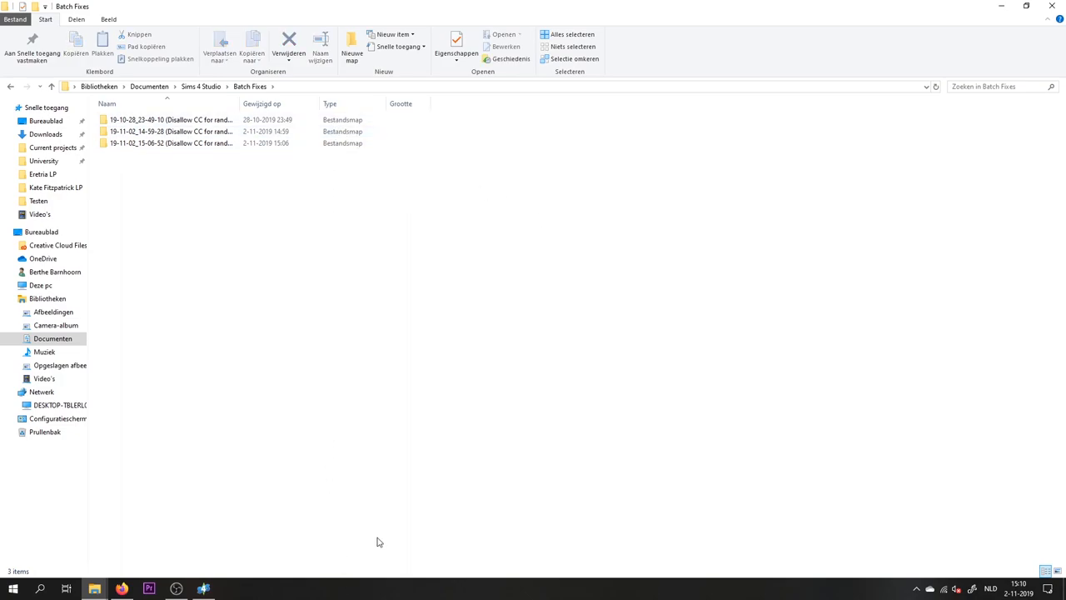
mouse_move(408, 384)
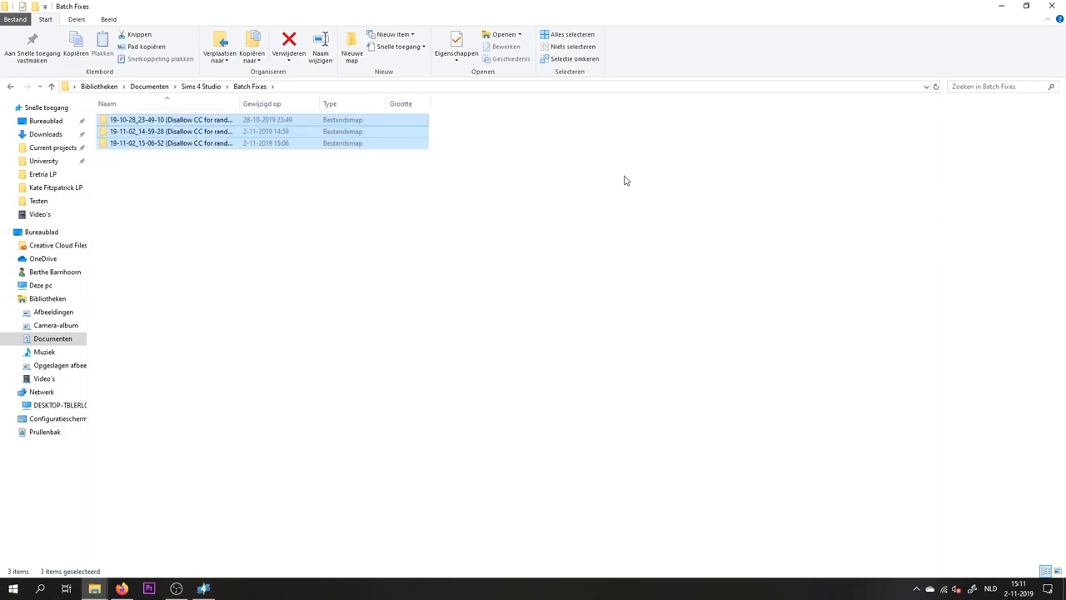
mouse_move(234, 445)
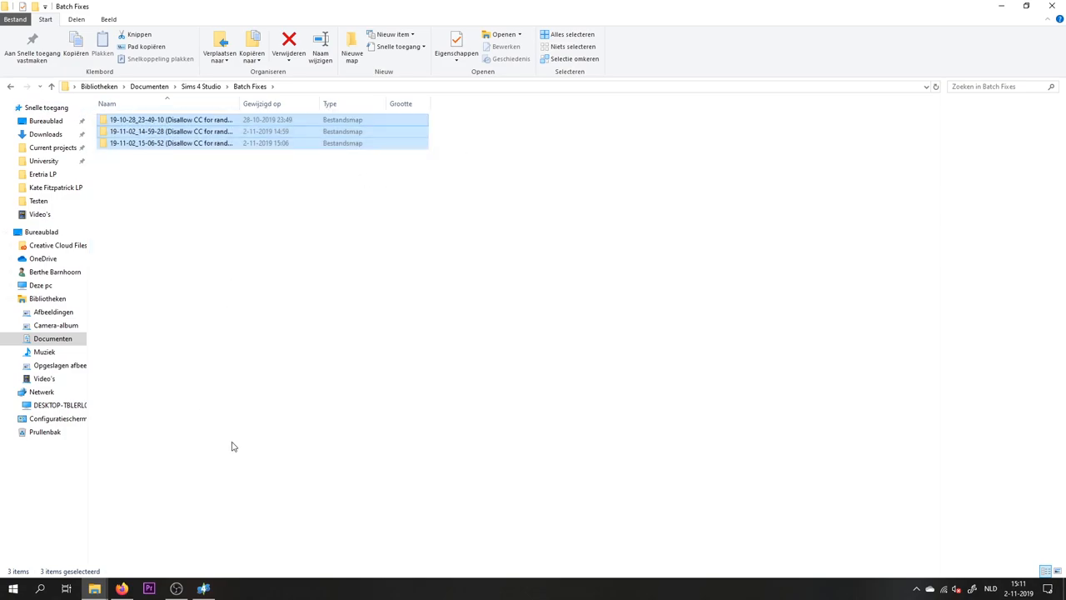
left_click(410, 125)
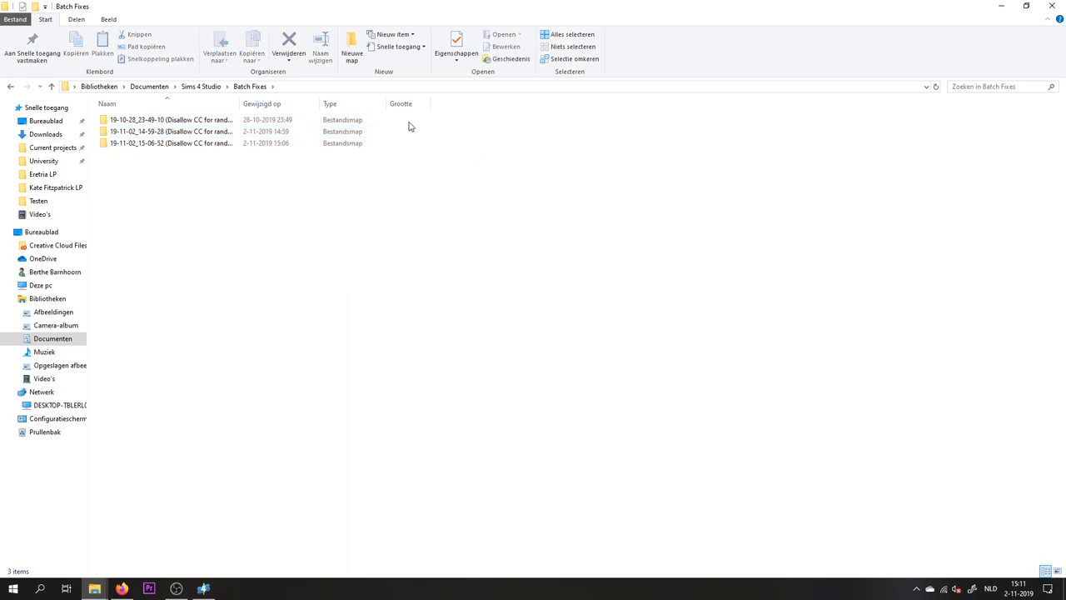
mouse_move(475, 198)
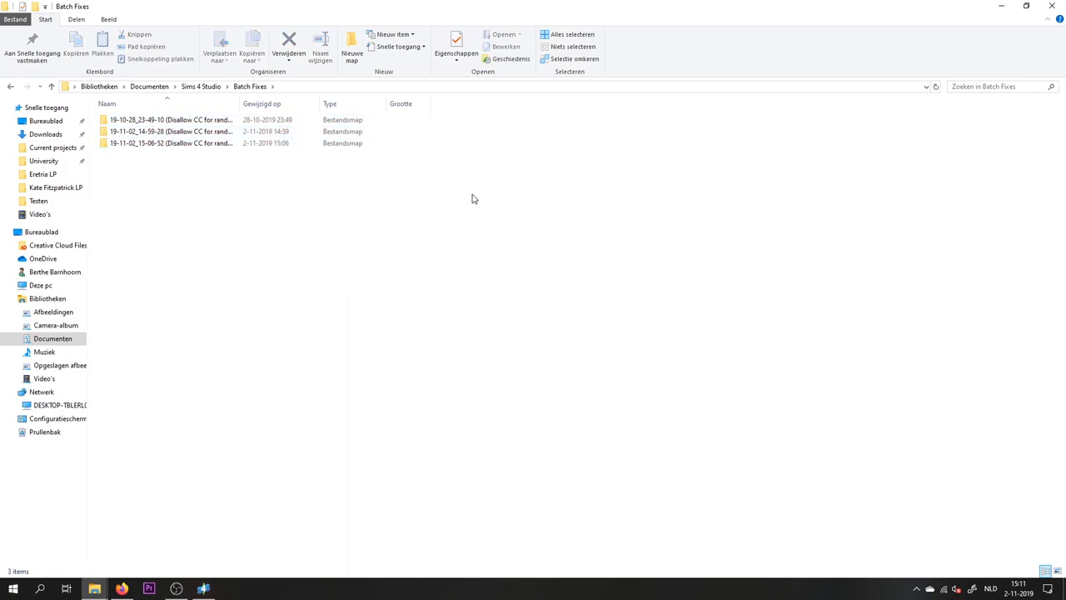
mouse_move(526, 197)
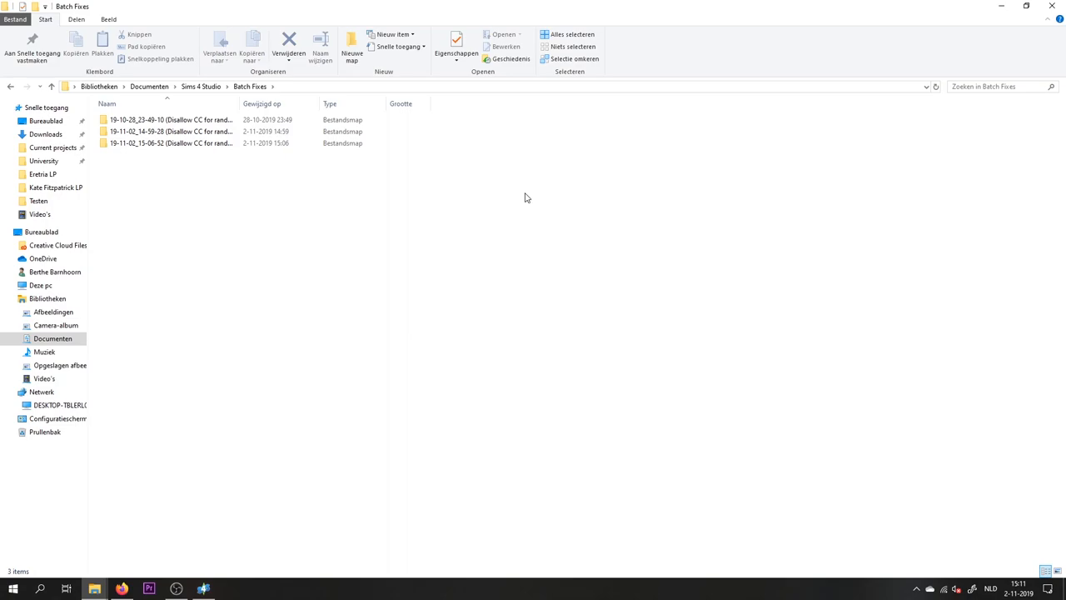
left_click(202, 585)
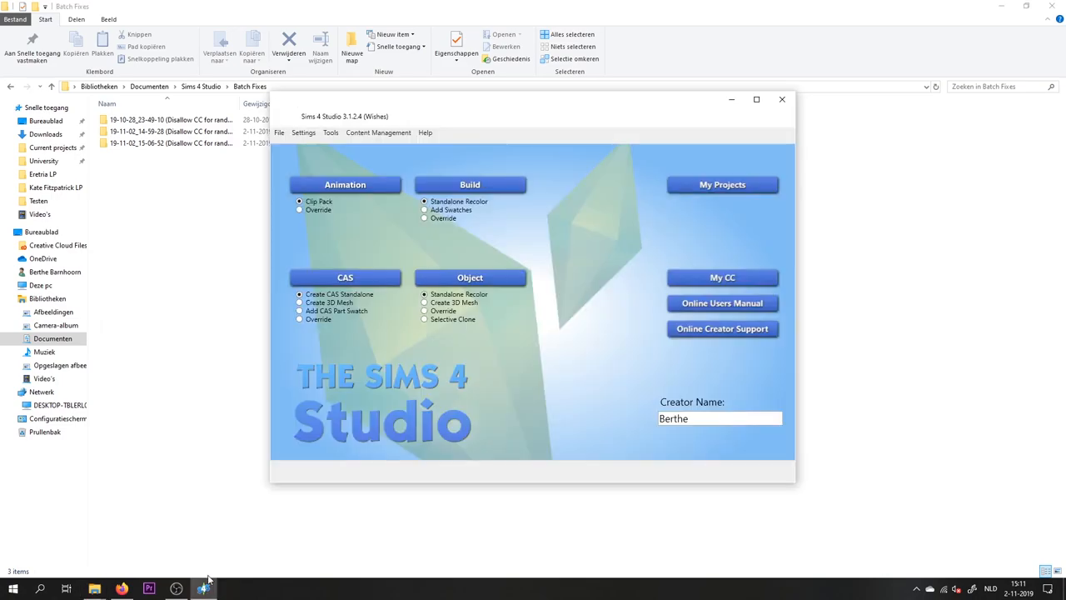